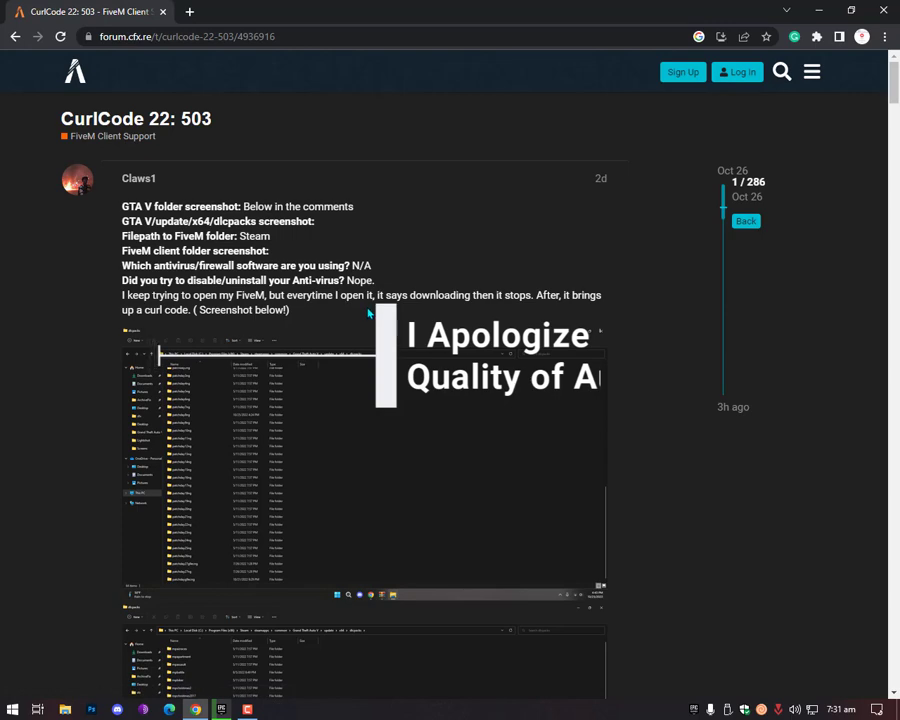
Review the CurlCode 22 error page, enlarging the screenshot and highlighting that it is location based.
scroll("down", 3)
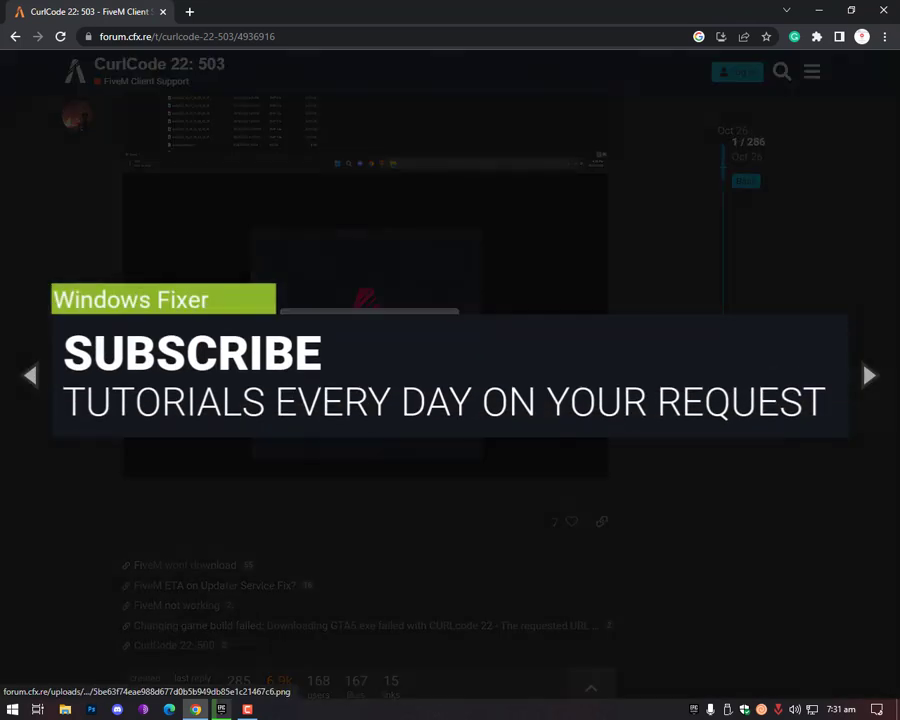
left_click(366, 250)
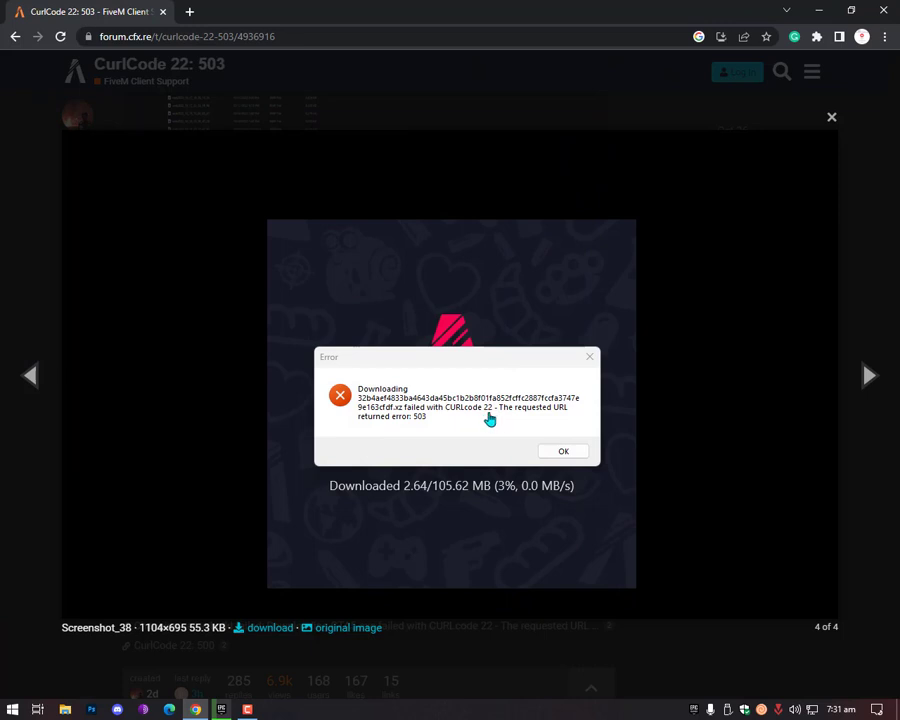
mouse_move(434, 424)
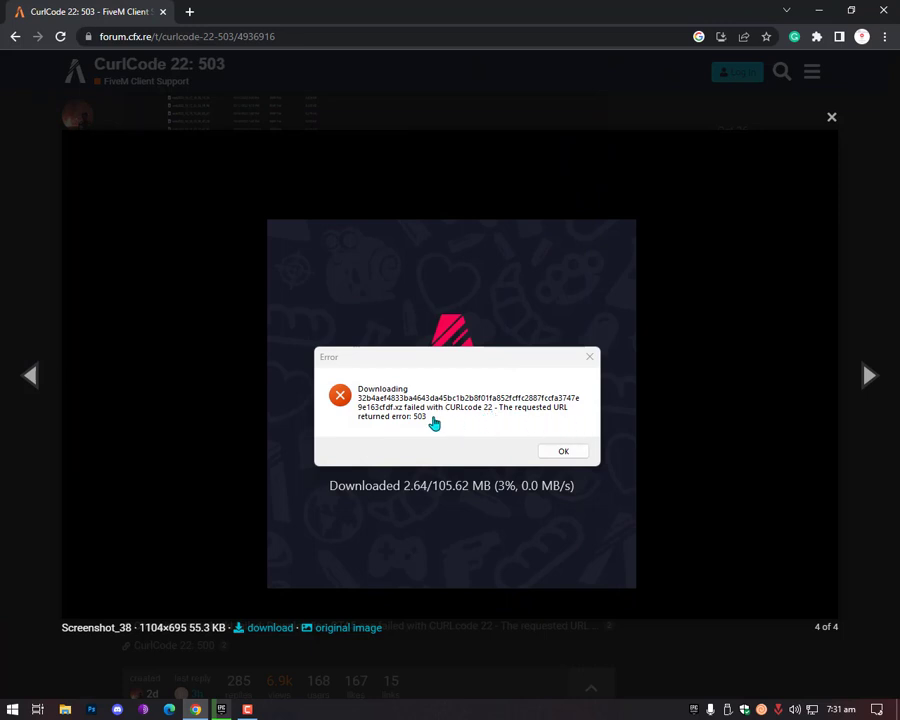
mouse_move(432, 428)
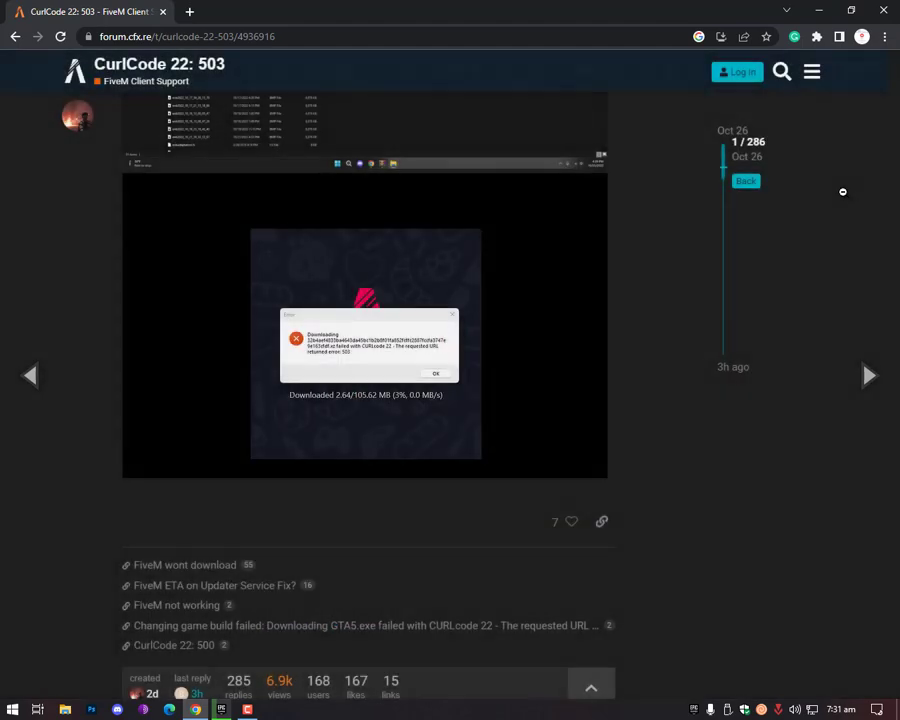
scroll("down", 3)
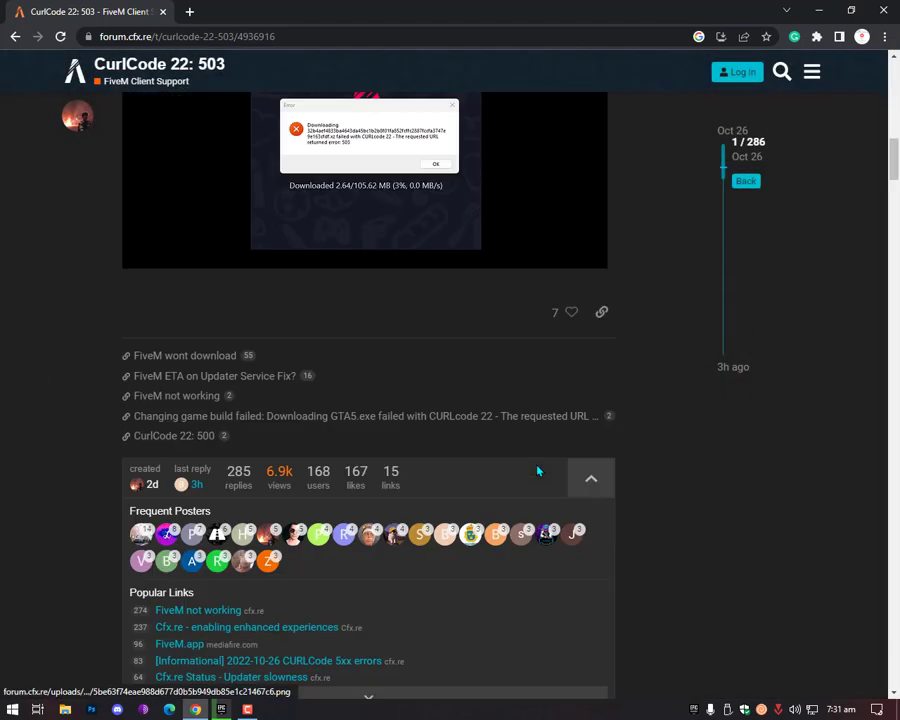
scroll("down", 3)
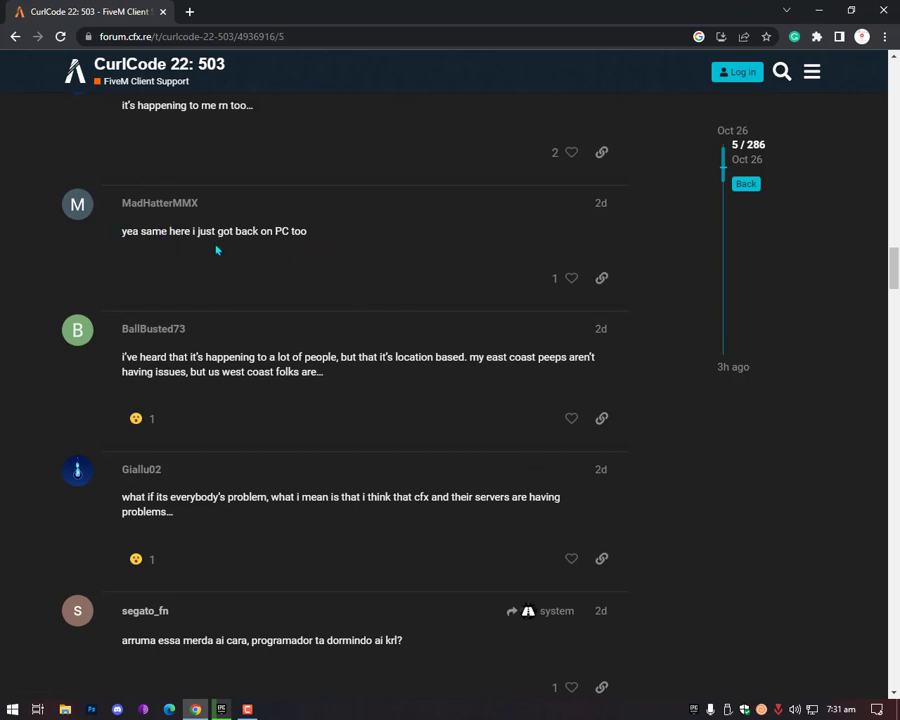
mouse_move(272, 240)
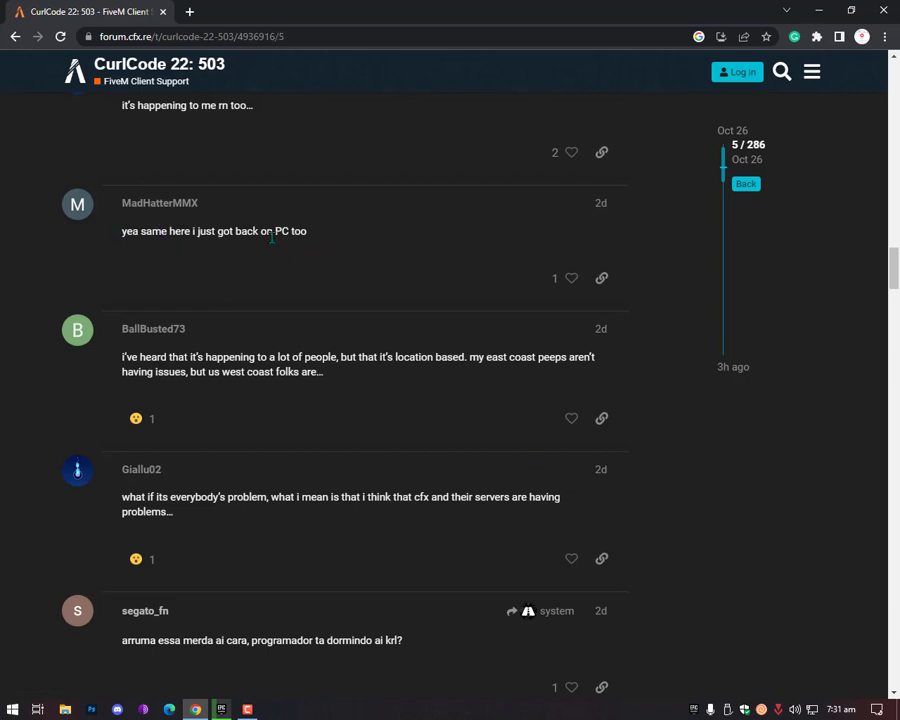
scroll("down", 3)
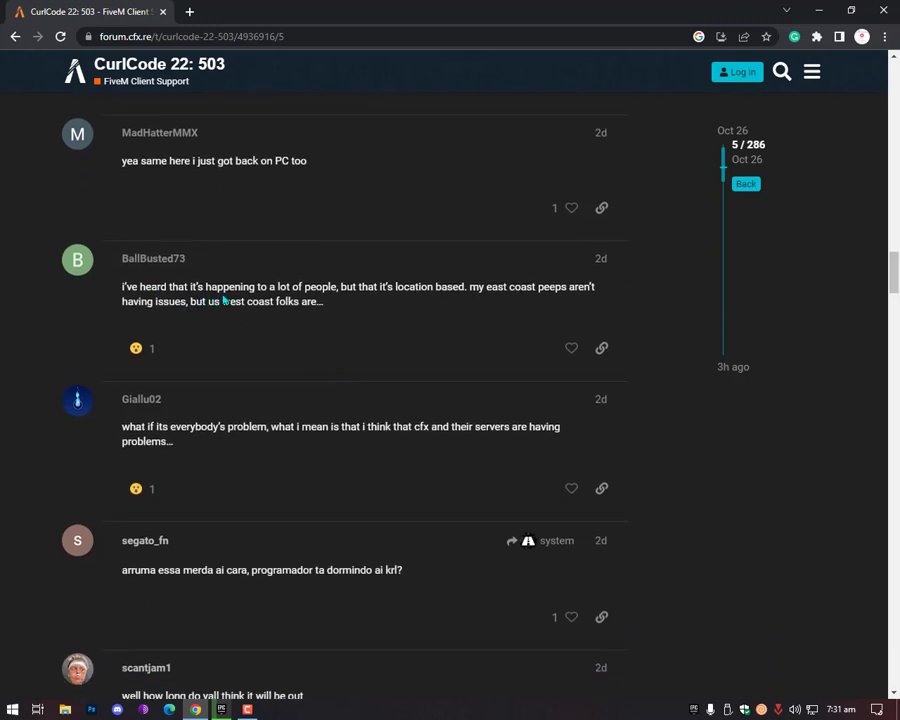
mouse_move(400, 300)
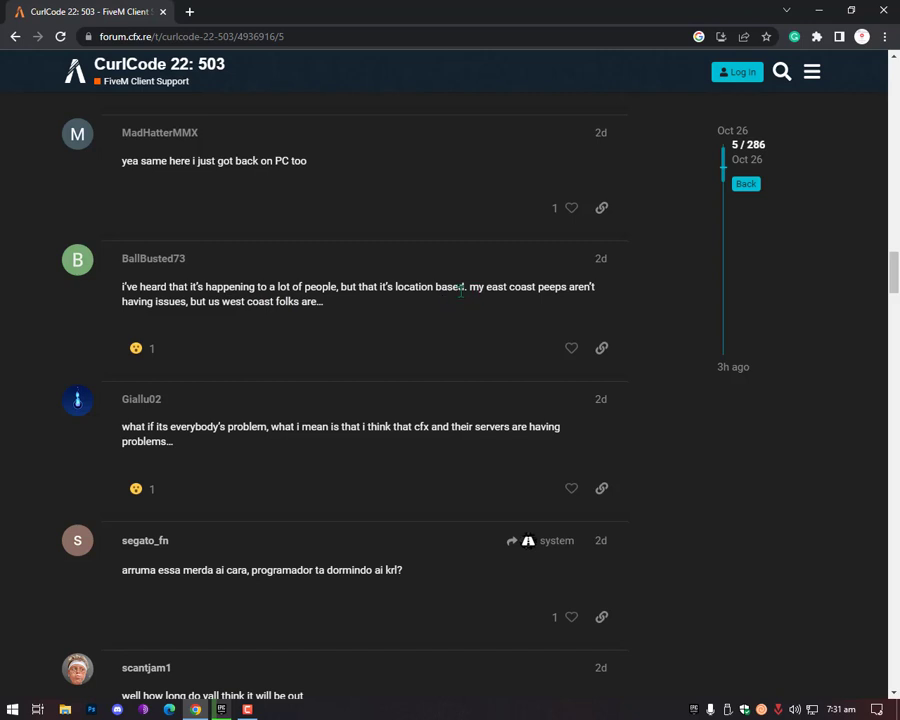
left_click_drag(360, 286, 466, 286)
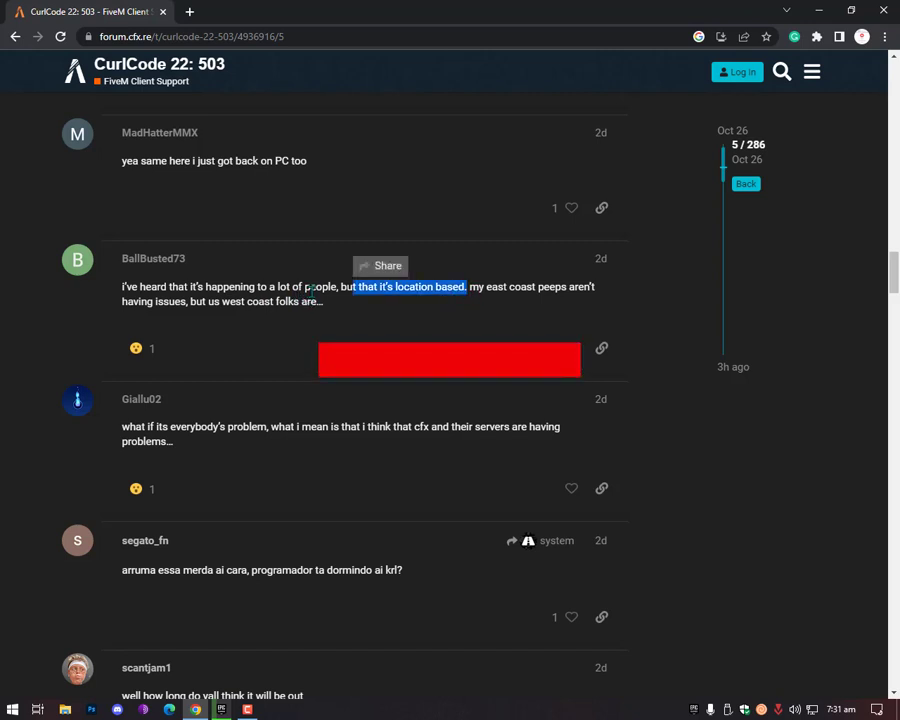
left_click(450, 360)
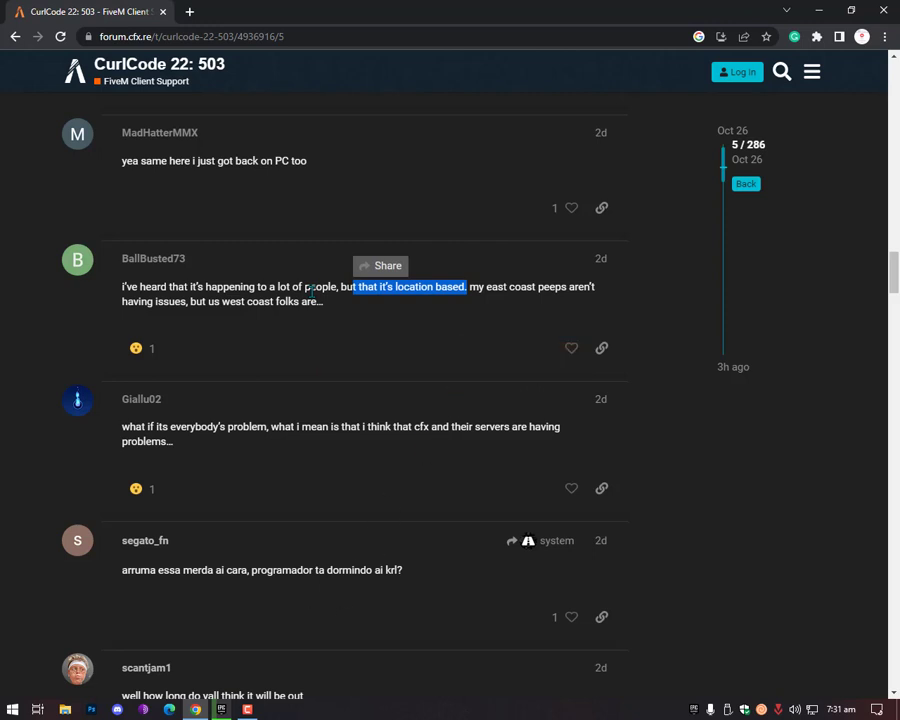
Read further down the error explanation page before moving to the fix.
scroll("down", 3)
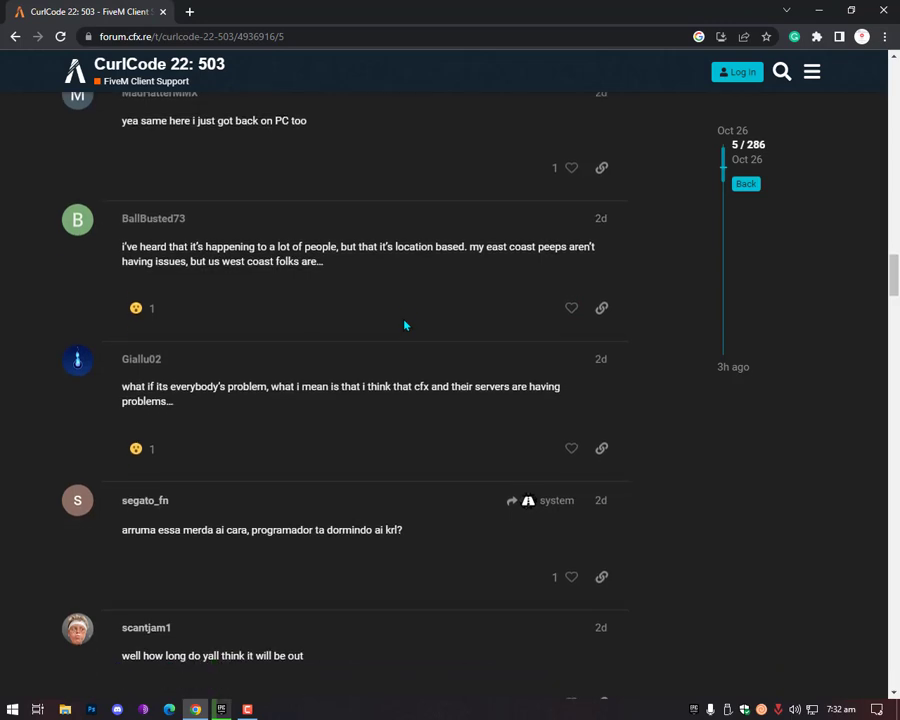
scroll("down", 3)
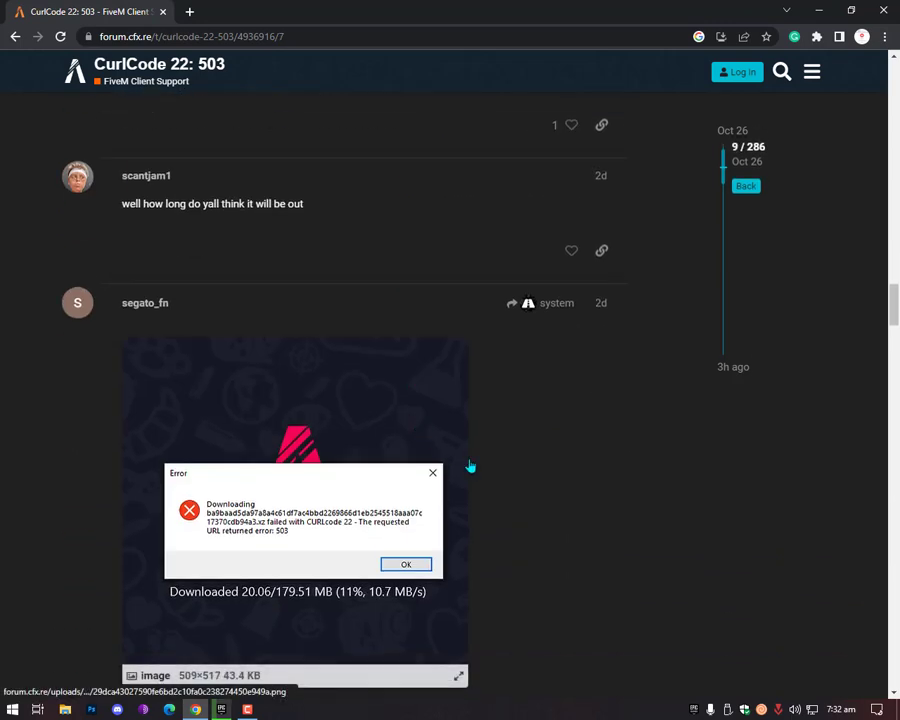
scroll("down", 3)
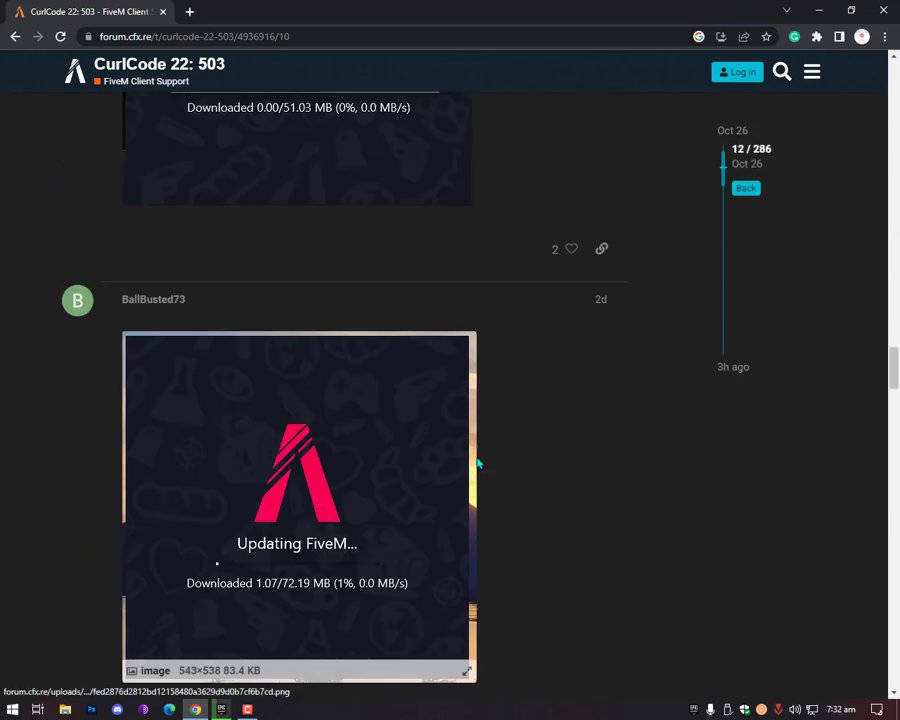
scroll("down", 3)
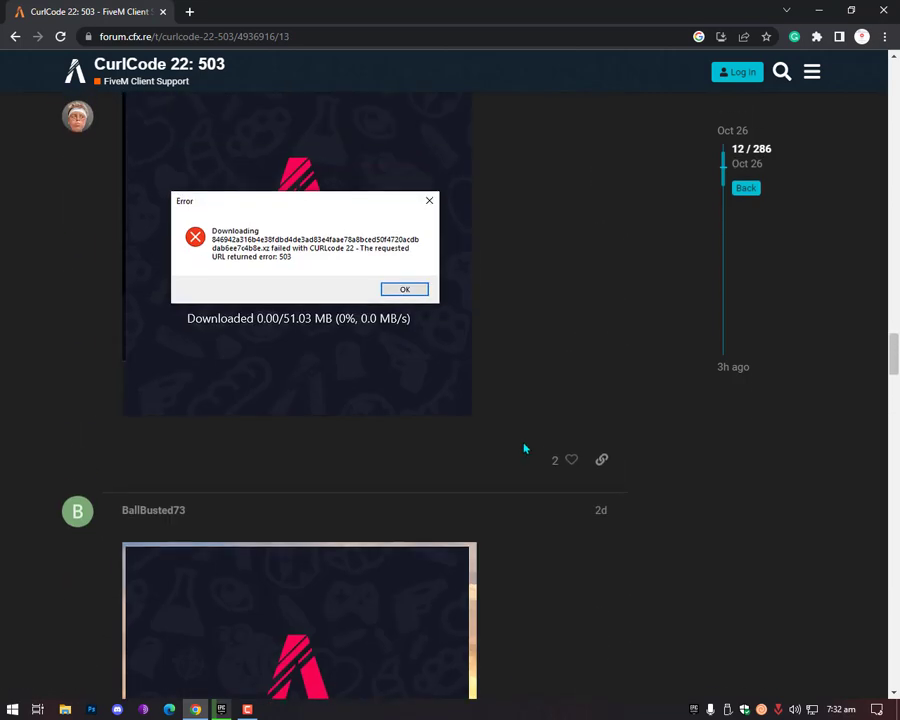
scroll("up", 3)
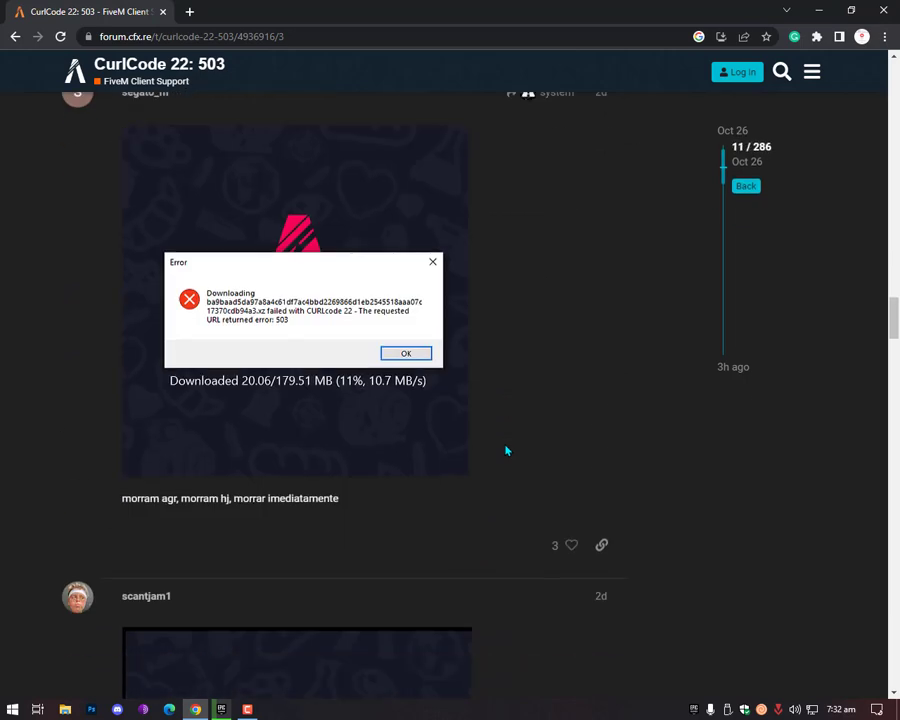
left_click(406, 352)
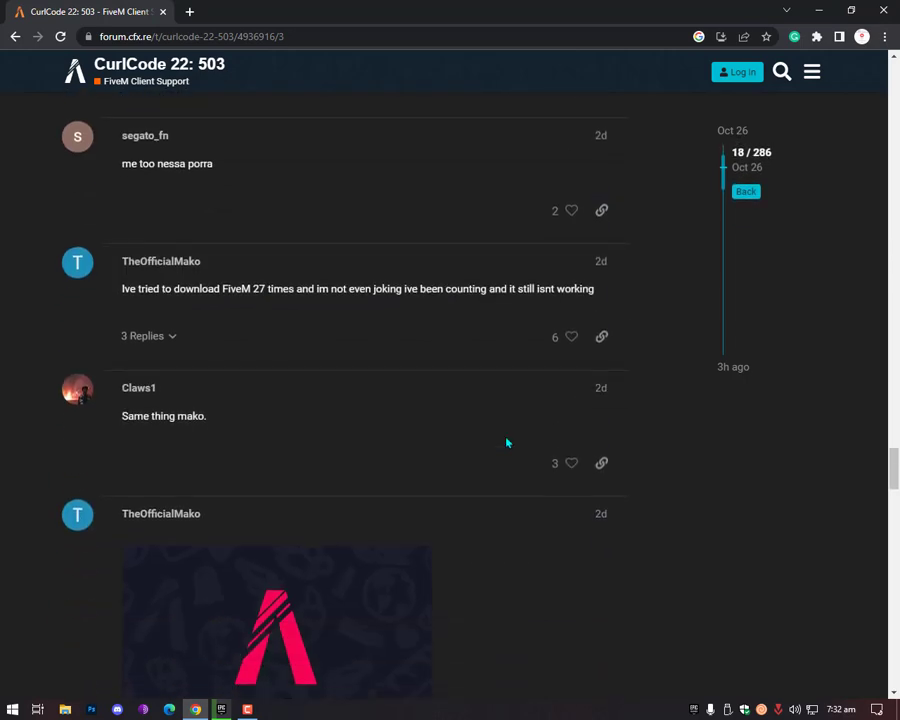
scroll("down", 3)
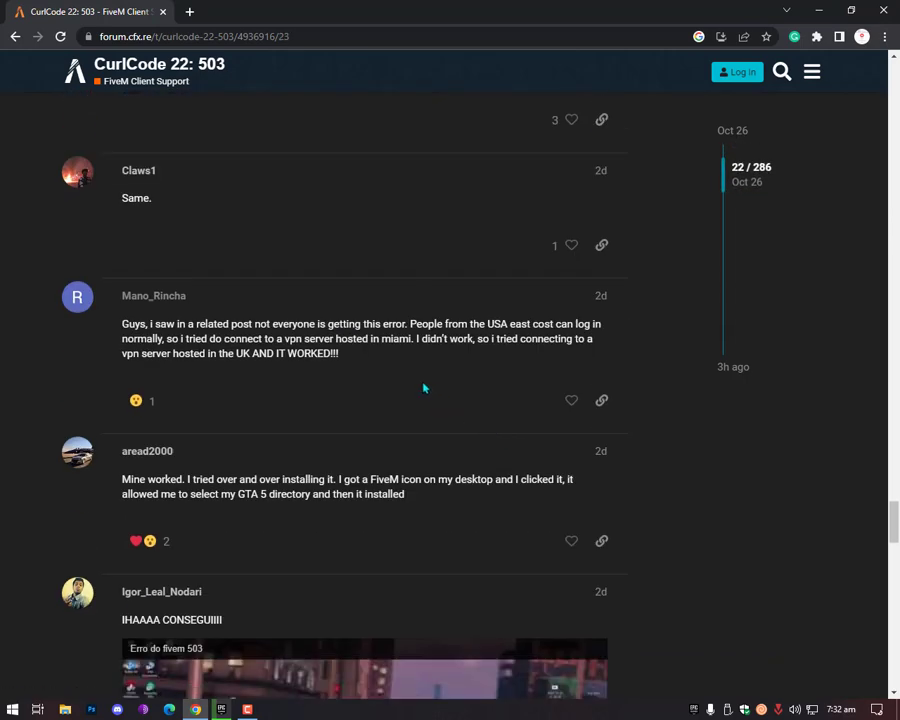
mouse_move(150, 338)
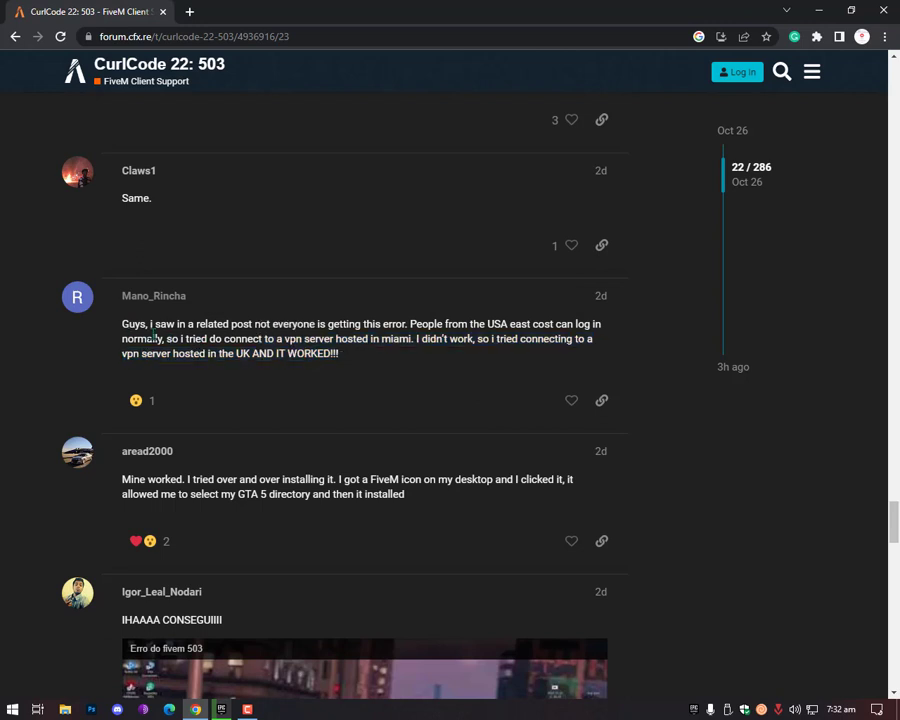
mouse_move(504, 338)
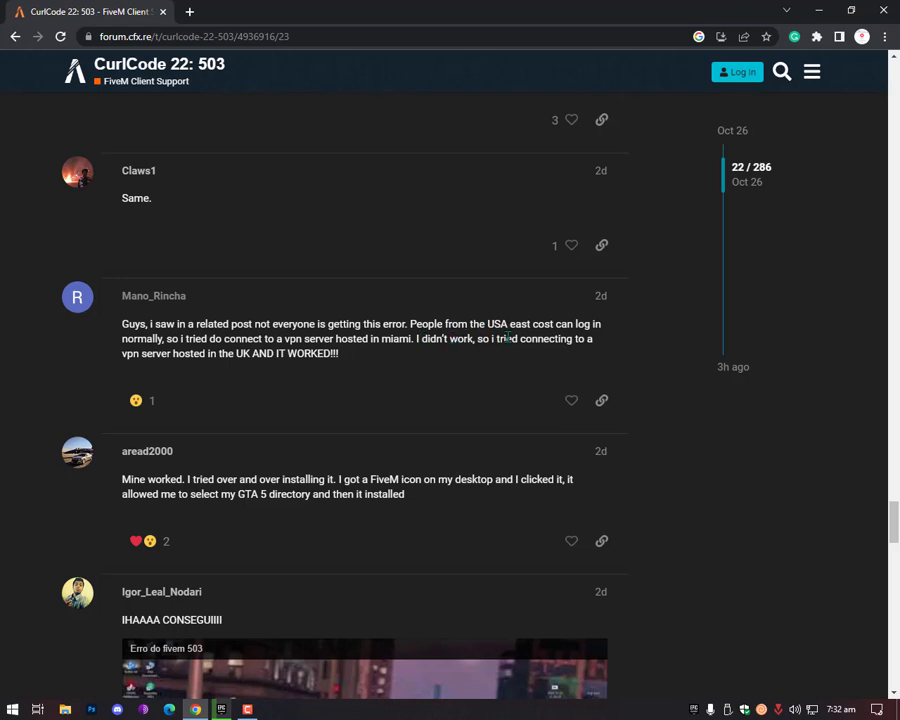
mouse_move(596, 340)
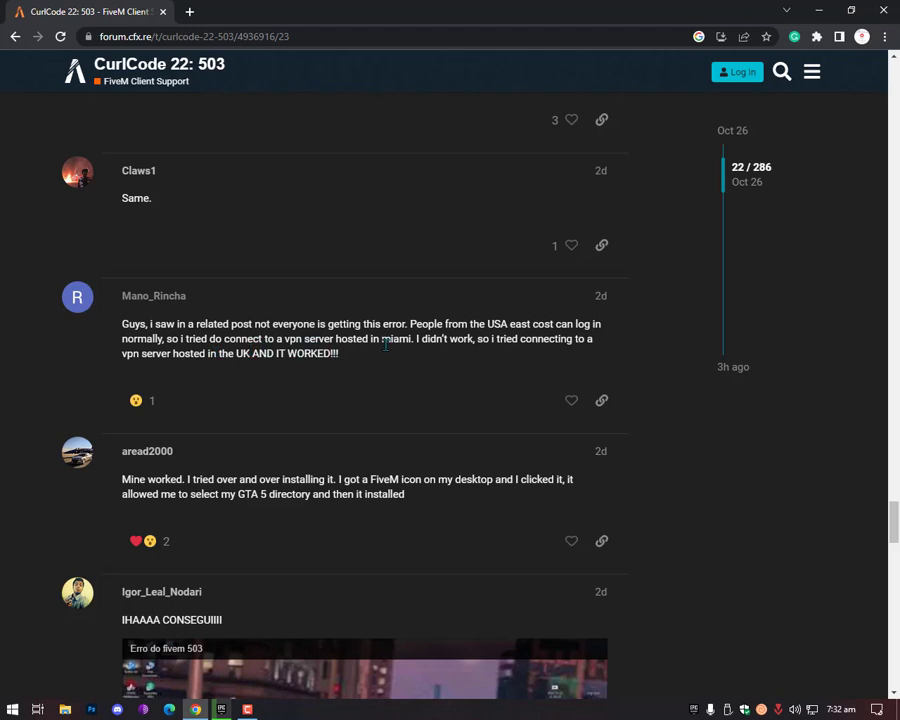
mouse_move(444, 356)
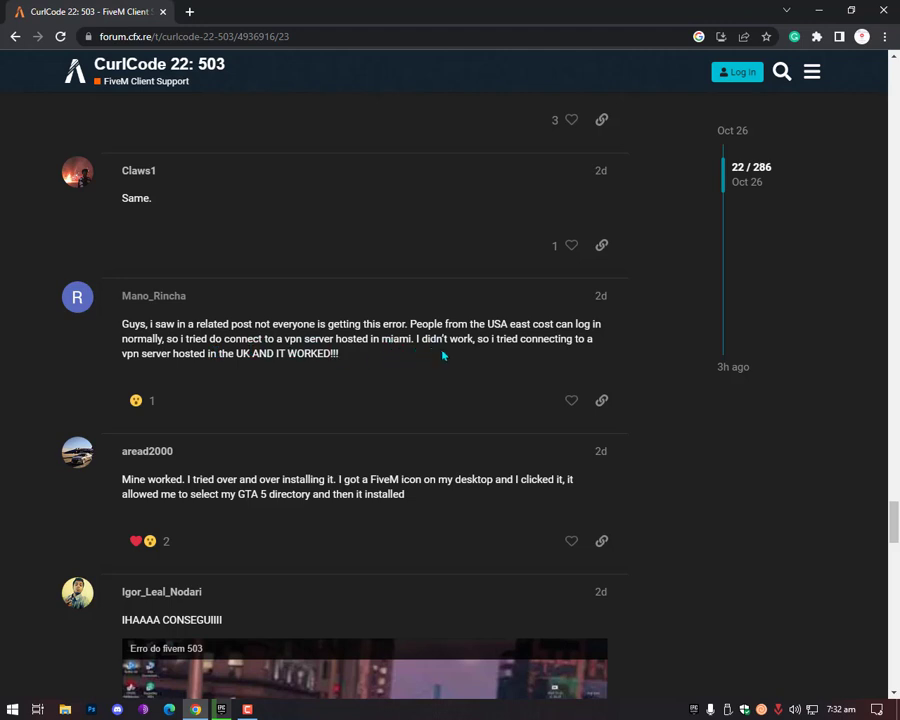
mouse_move(572, 354)
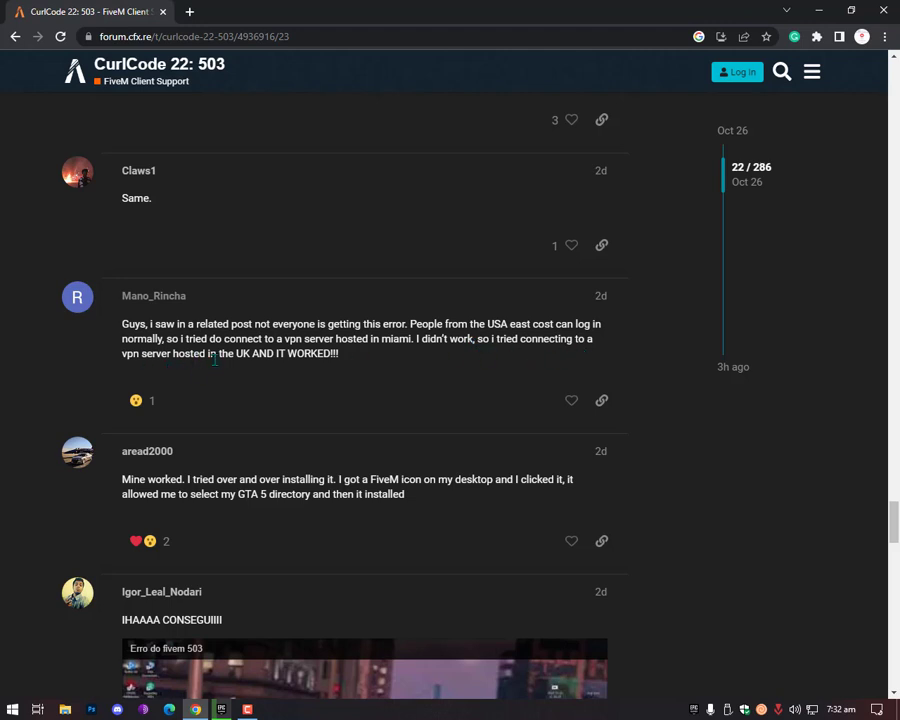
mouse_move(342, 364)
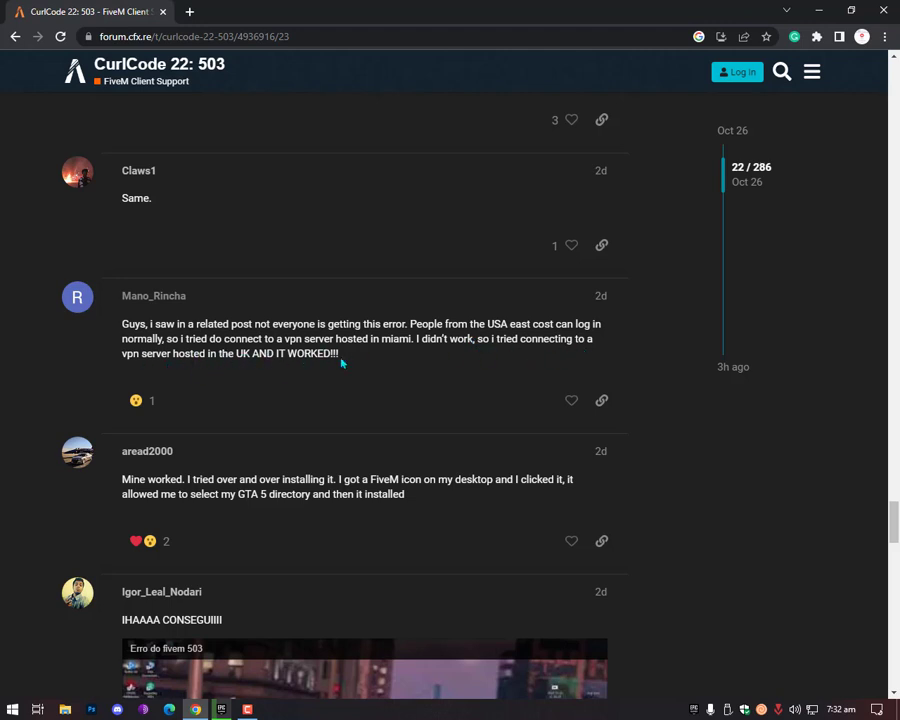
mouse_move(360, 358)
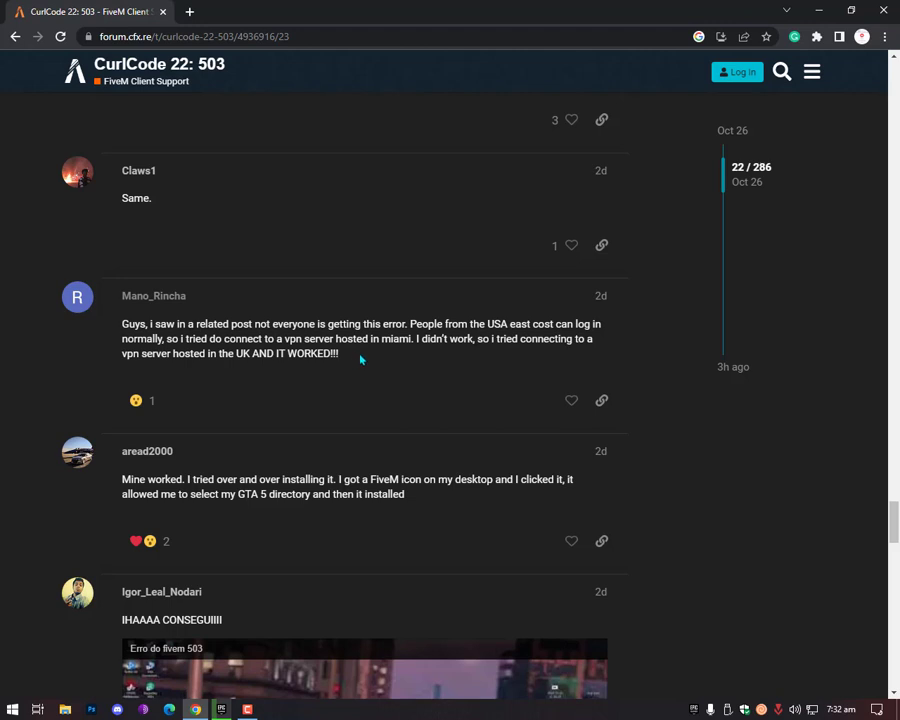
mouse_move(372, 352)
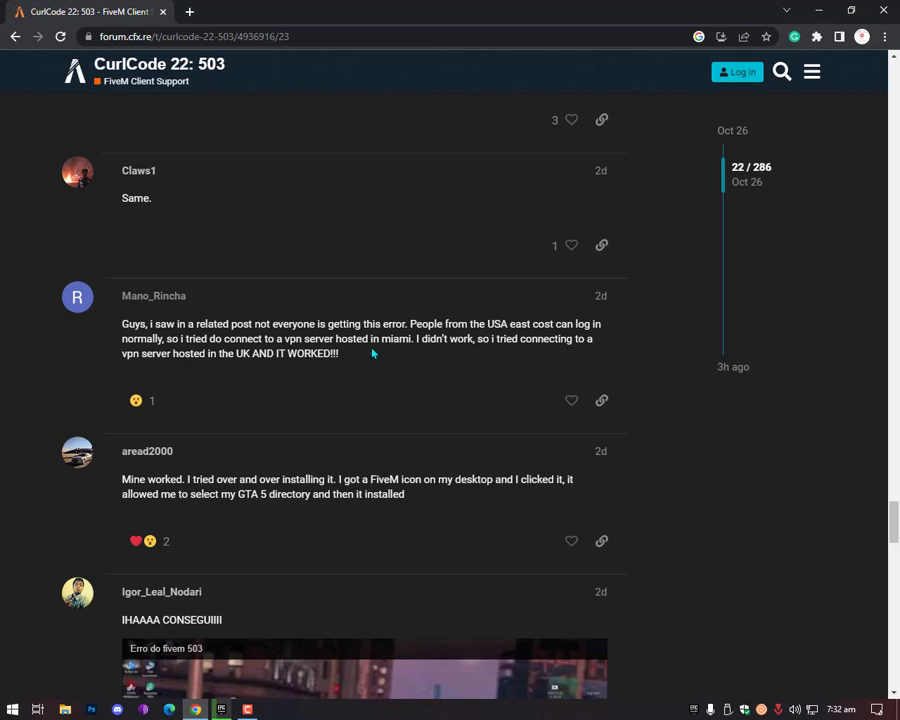
mouse_move(376, 360)
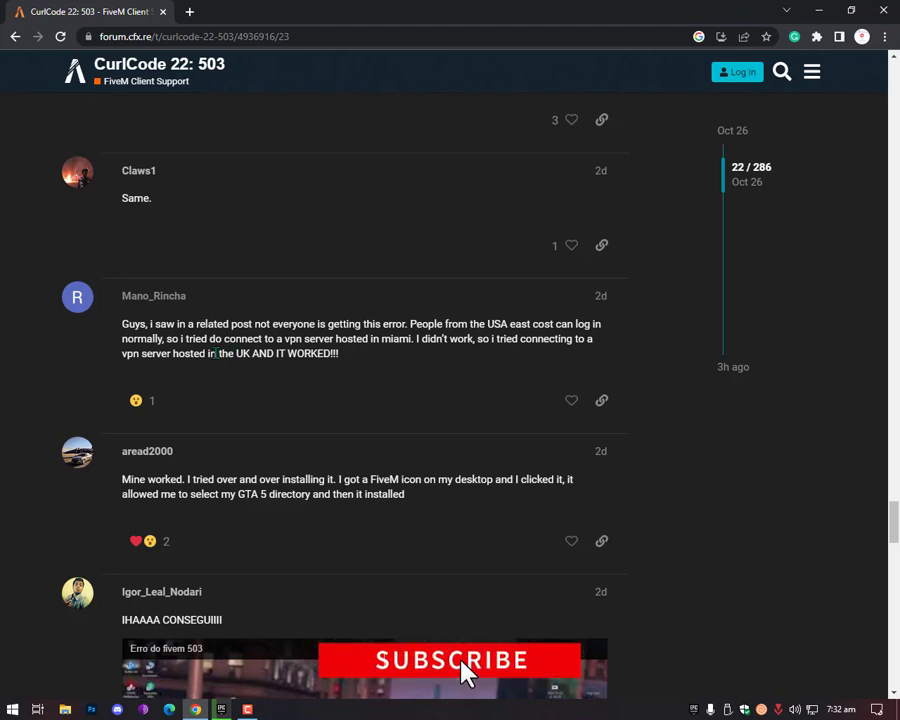
mouse_move(368, 360)
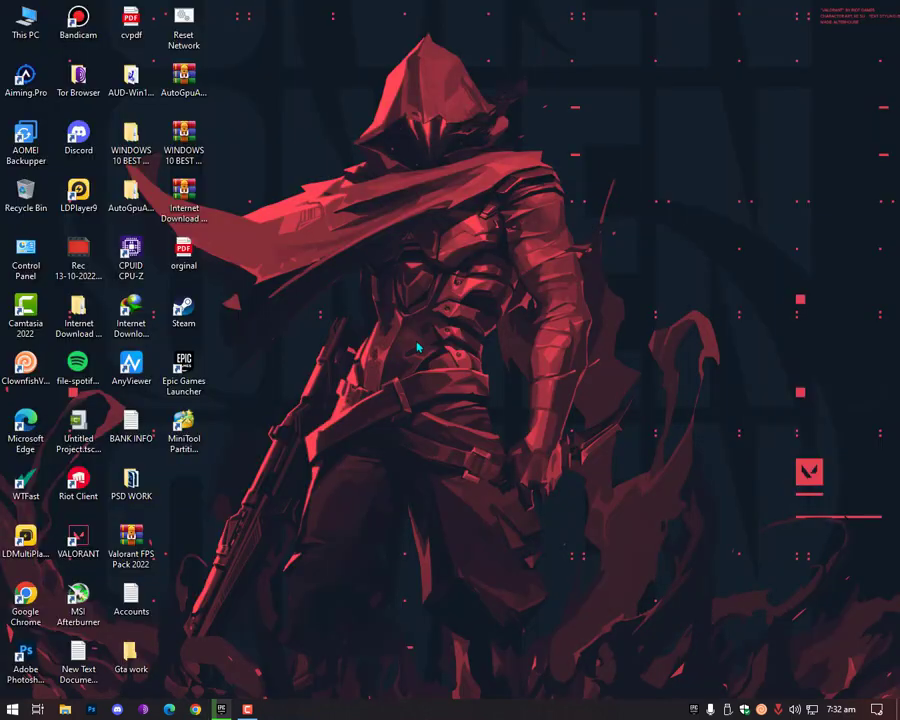
mouse_move(376, 332)
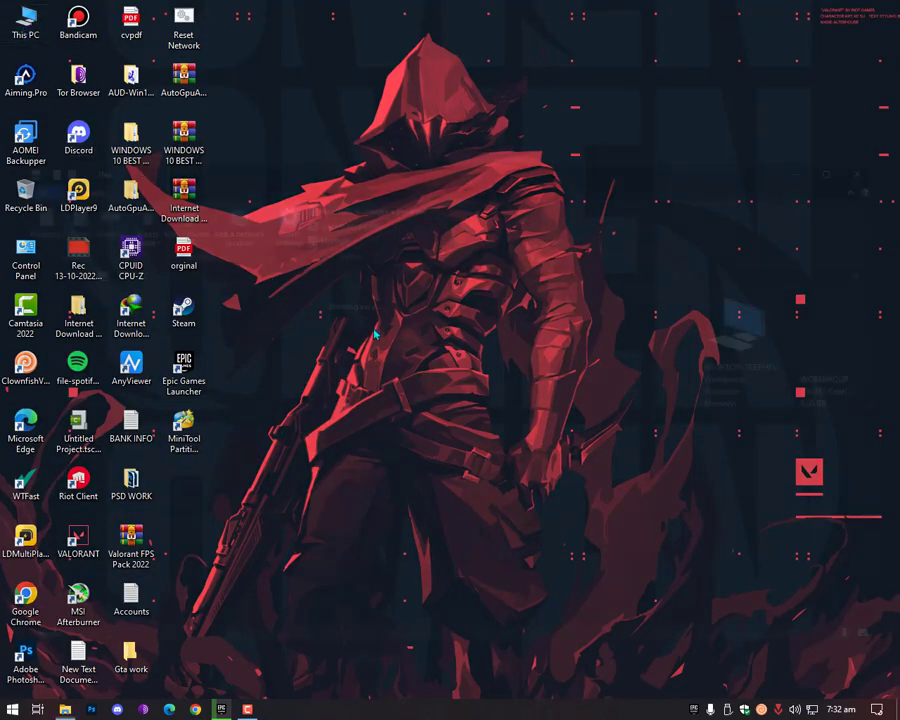
Show This PC's drives and view Local Disk (P:) properties with 108 GB free of 232 GB, then close them unchanged.
double_click(16, 20)
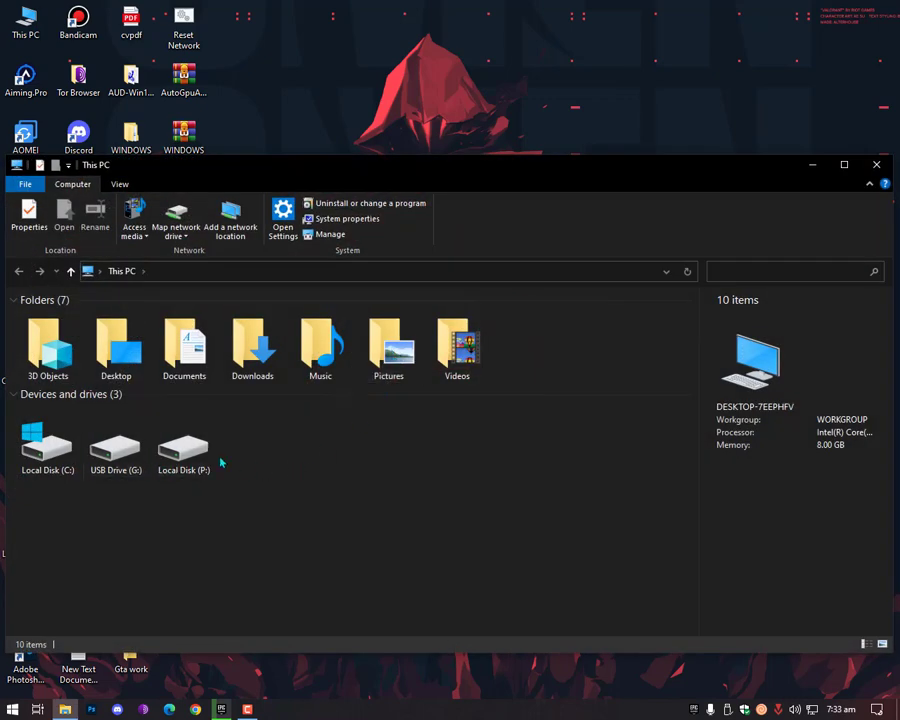
left_click(184, 440)
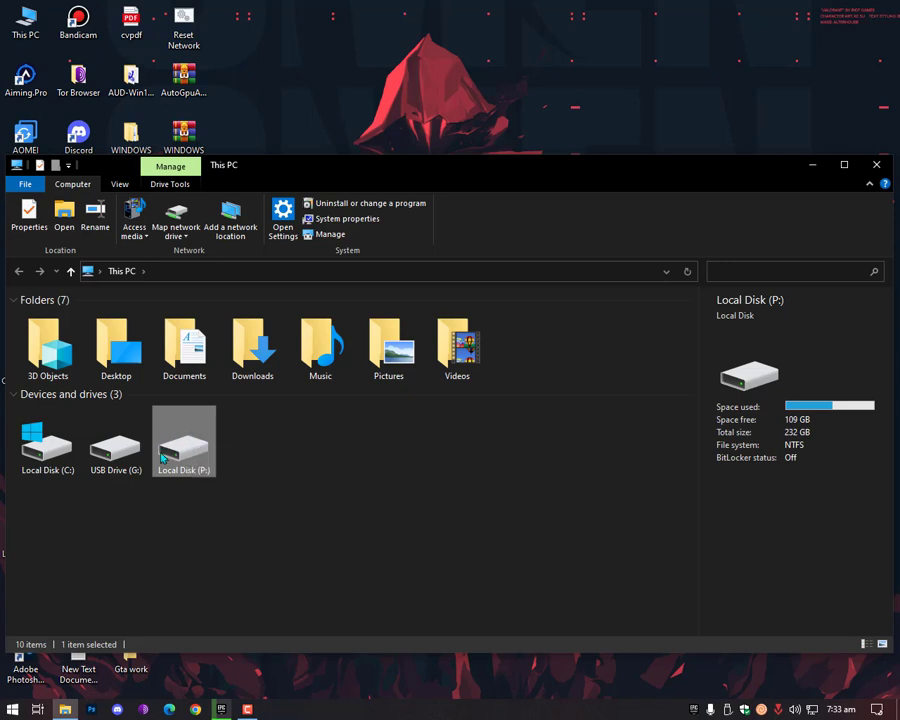
mouse_move(184, 438)
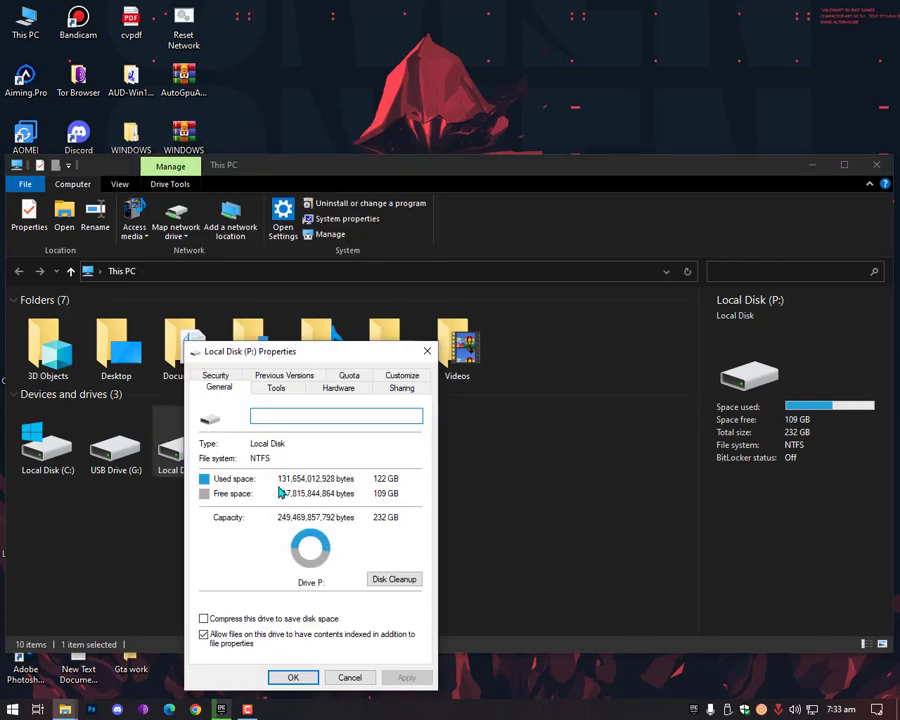
left_click(394, 580)
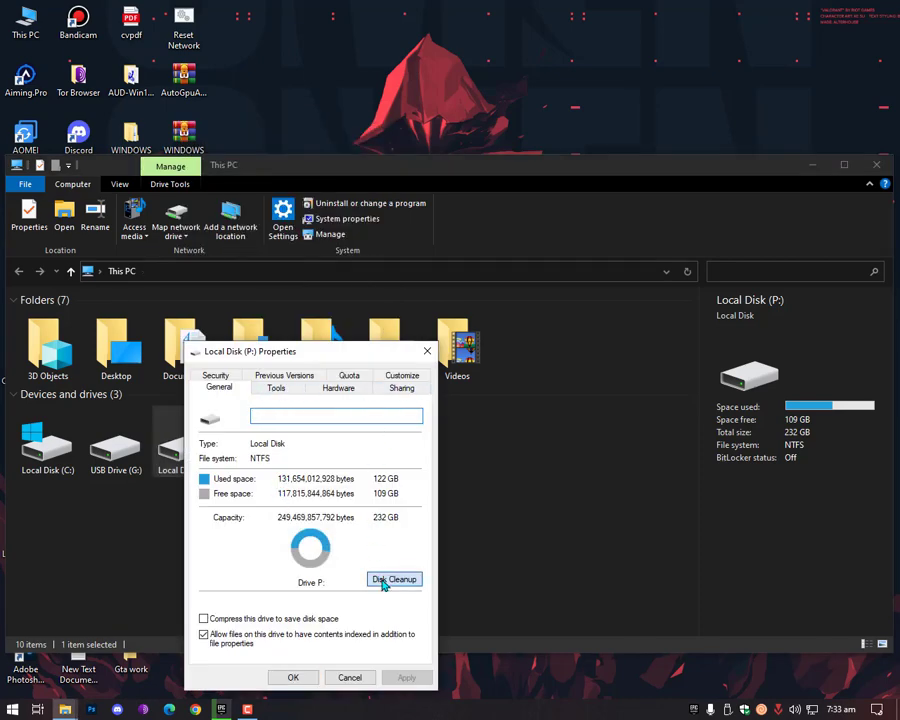
left_click(392, 580)
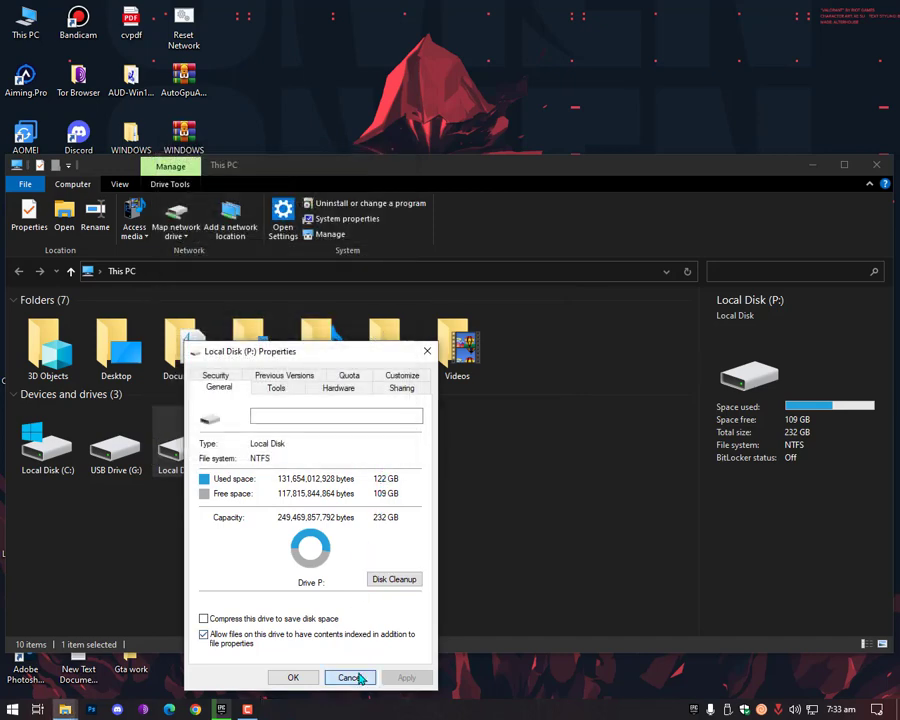
left_click(348, 676)
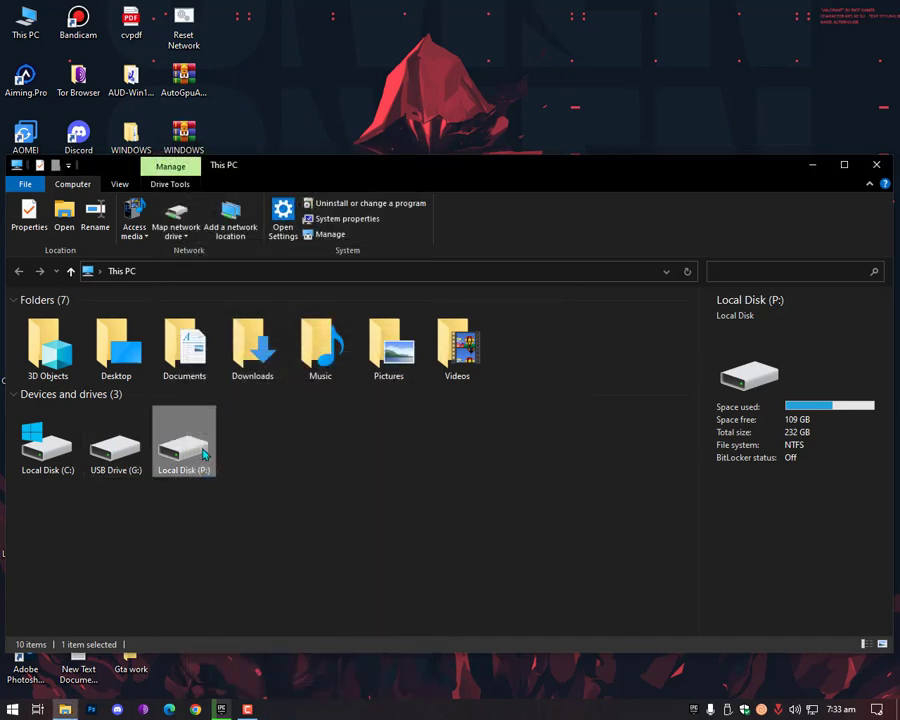
Start Disk Cleanup's space calculation on Local Disk (C:) from its Properties.
right_click(46, 440)
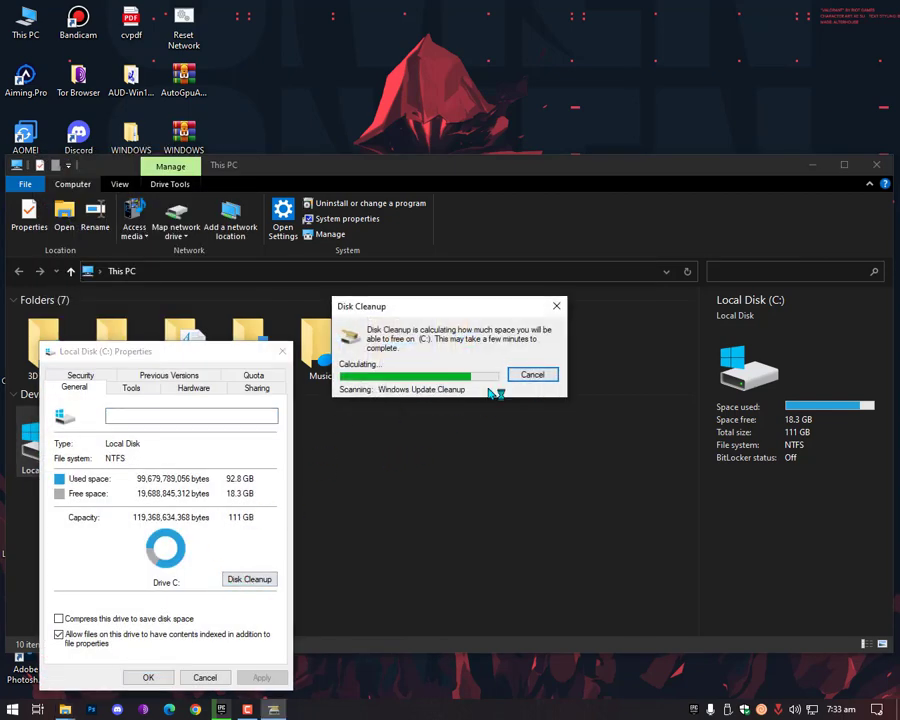
left_click(284, 352)
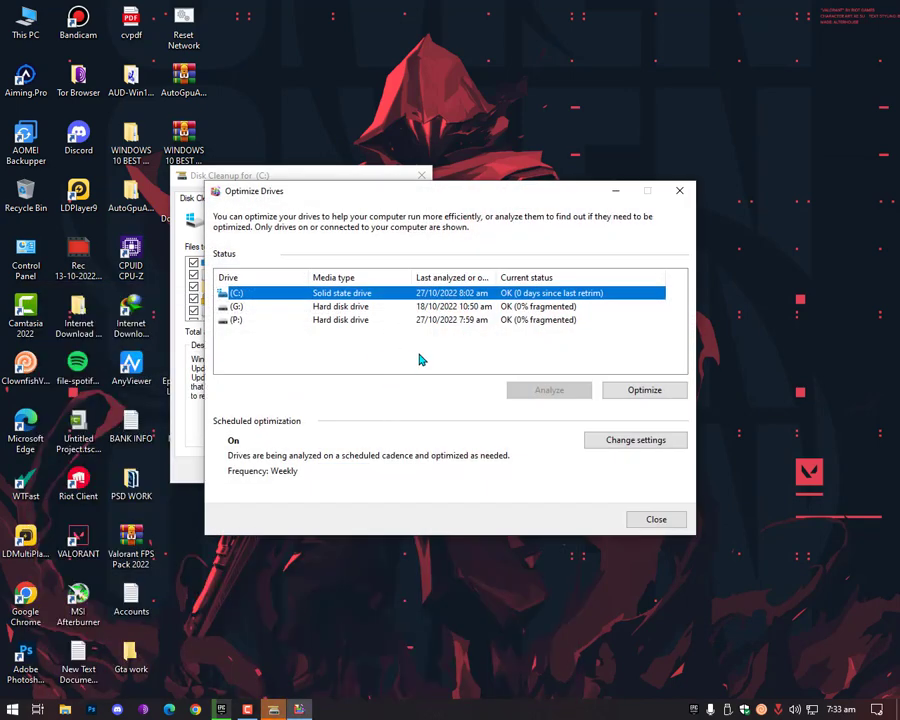
mouse_move(388, 340)
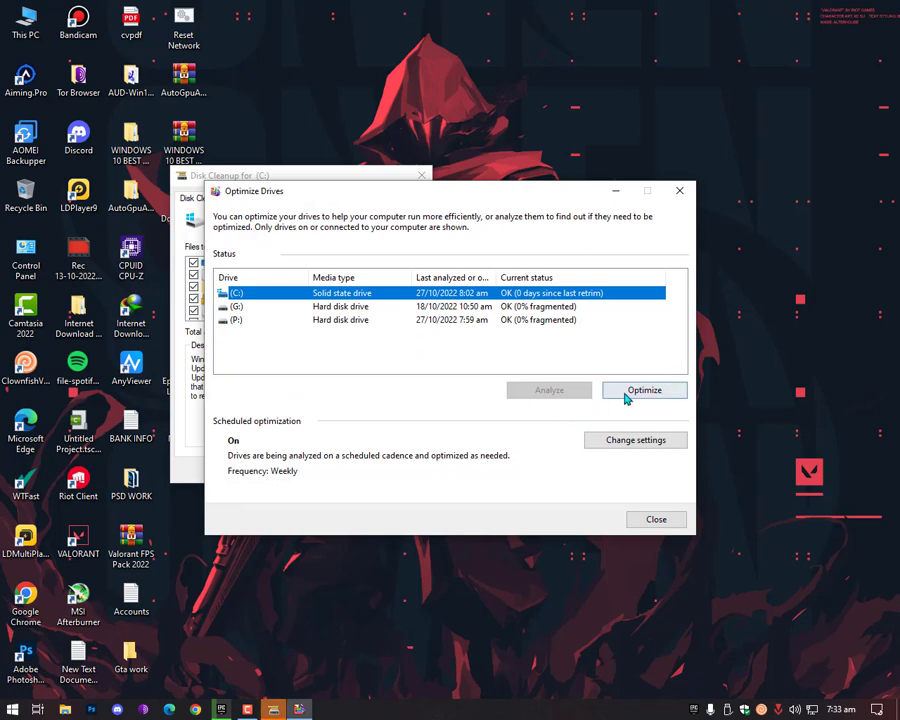
Run Optimize so drive C is brought up to date and drive P begins defragmenting.
left_click(644, 390)
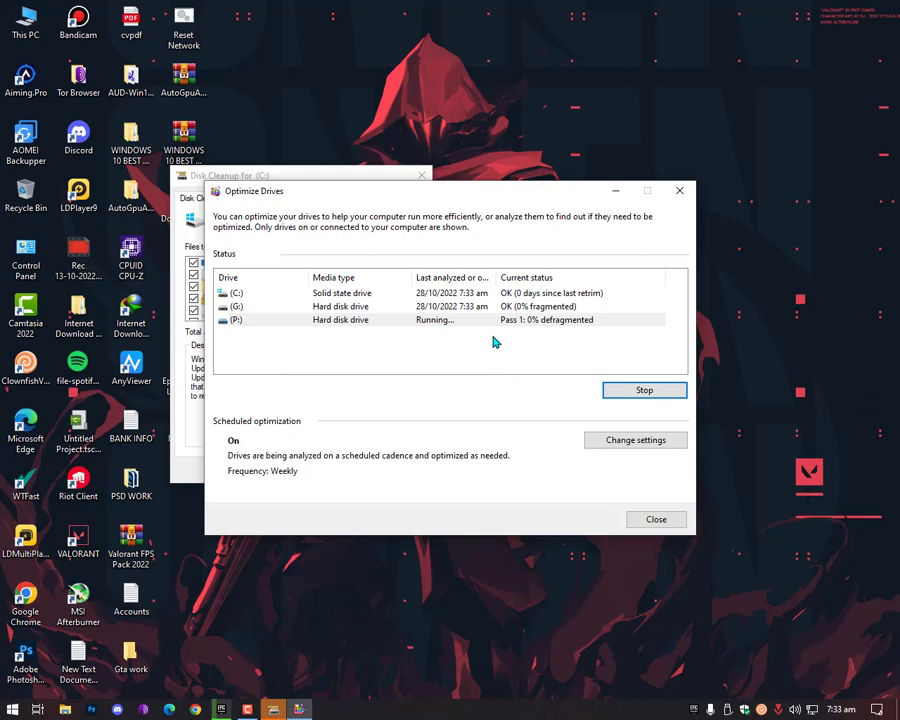
mouse_move(498, 356)
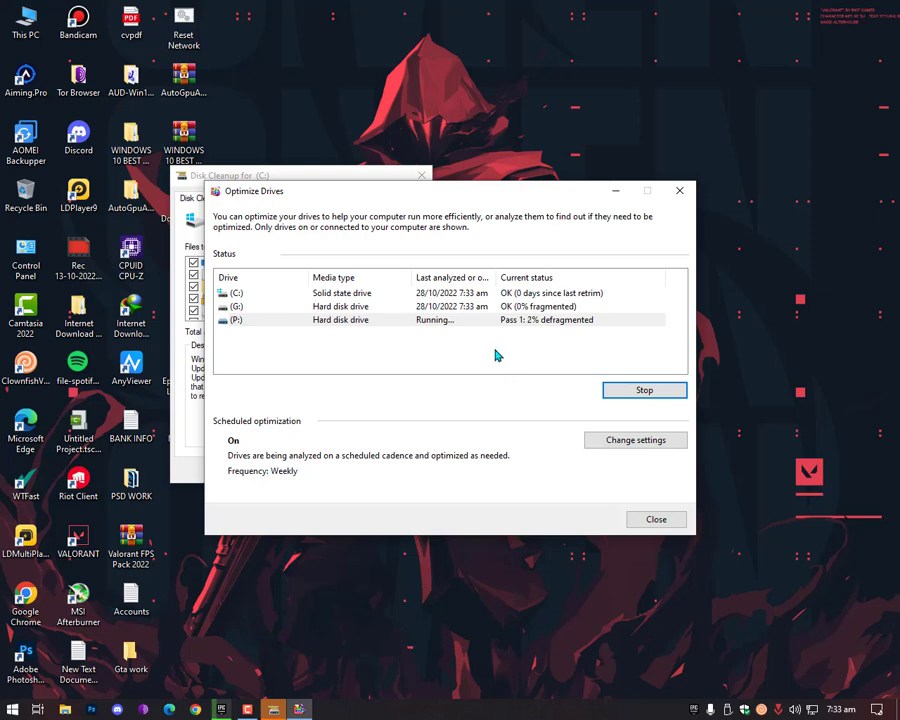
mouse_move(596, 504)
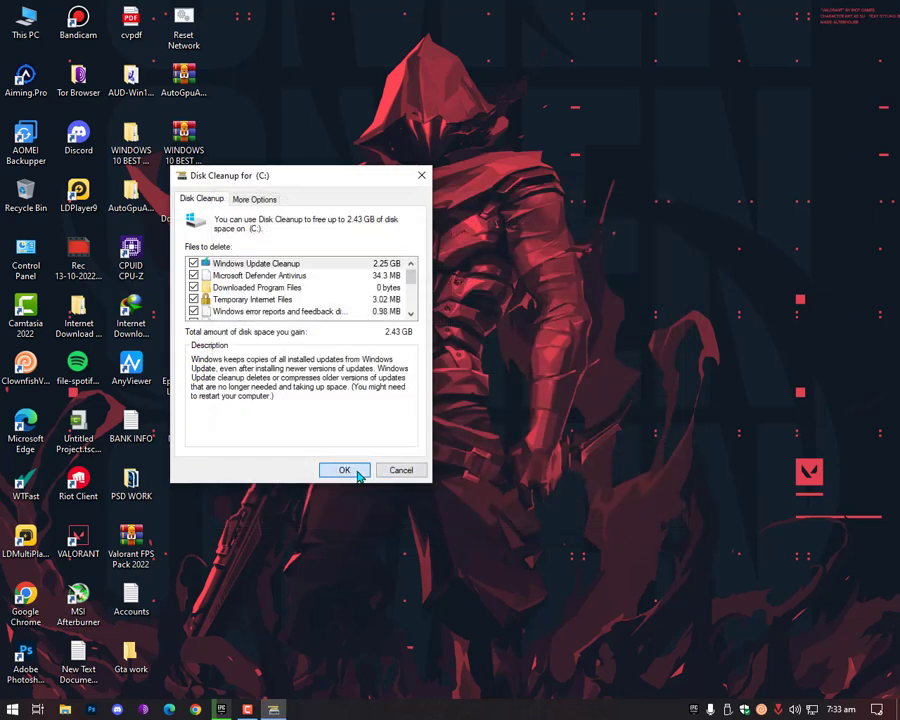
Permanently delete the roughly 2.43 GB of checked files, including Windows Update Cleanup, from drive C.
left_click(344, 470)
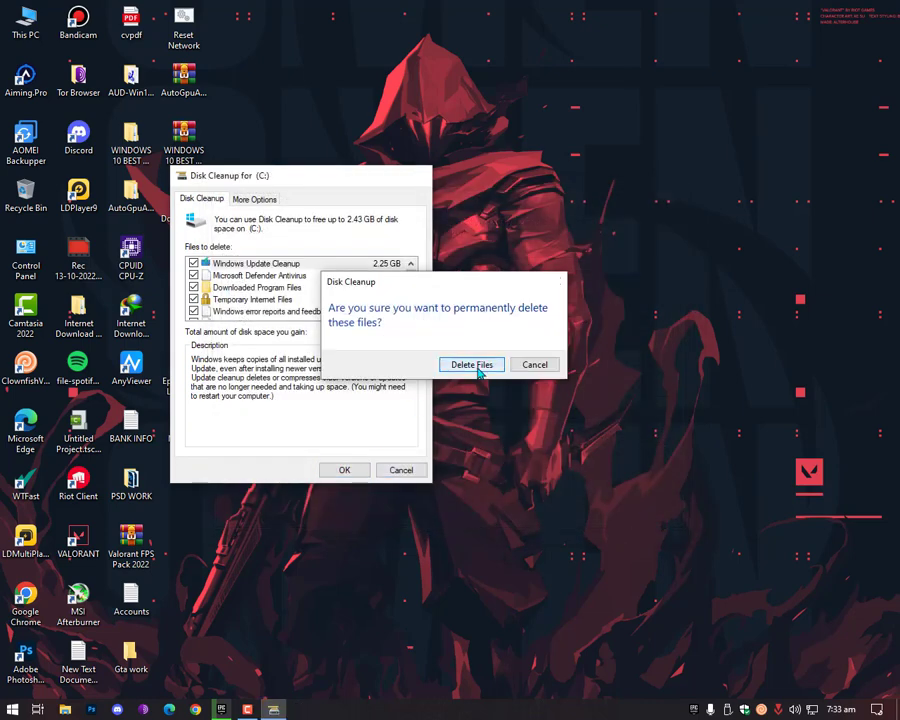
left_click(472, 364)
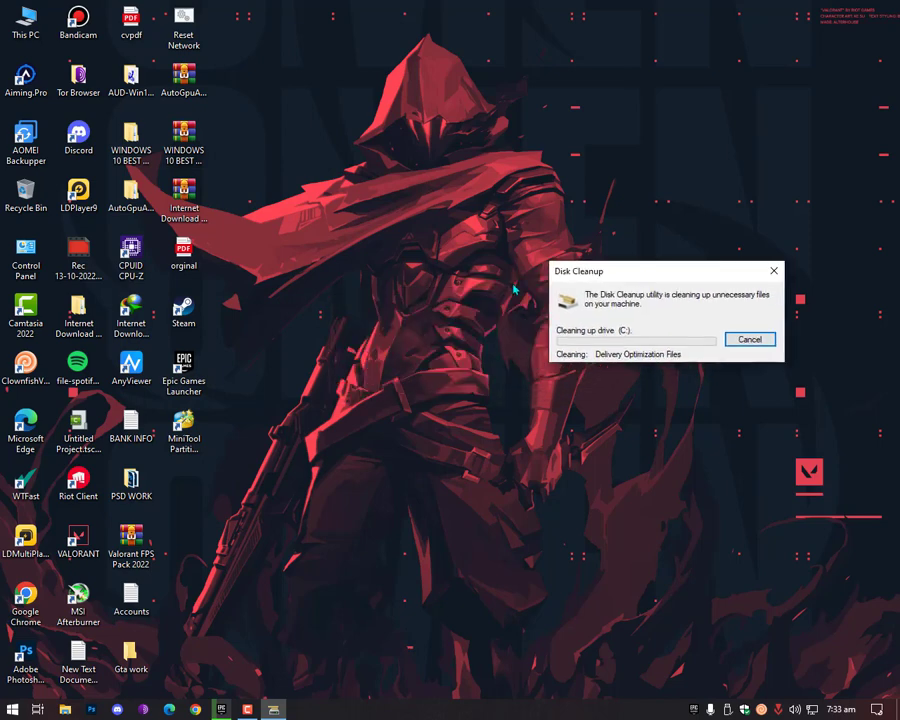
mouse_move(448, 440)
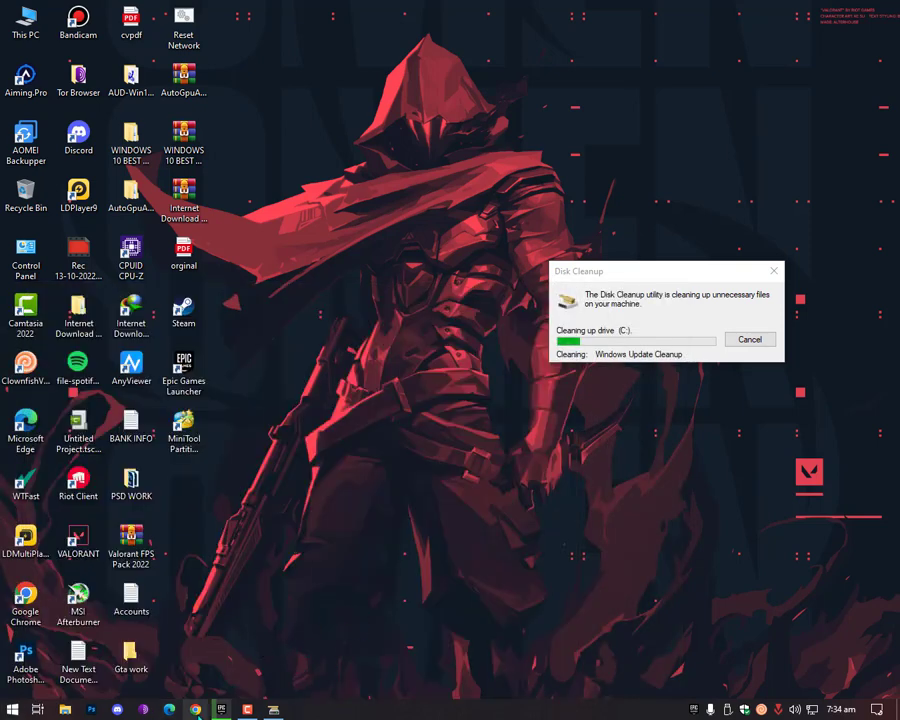
left_click(200, 706)
type("https://")
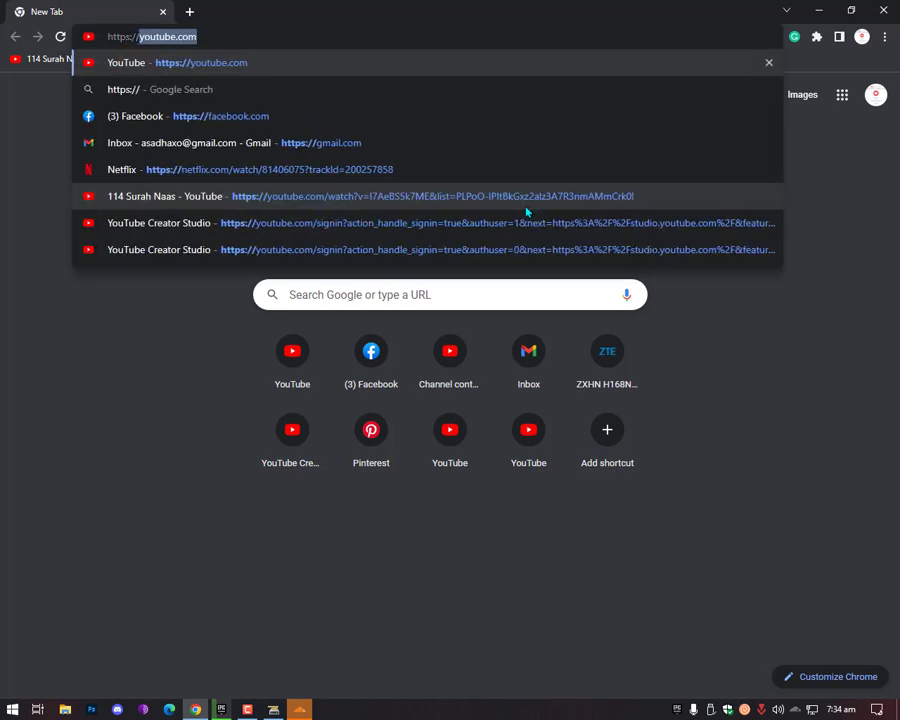
Go to Cloudflare's 1.1.1.1 free-app site from a new Chrome tab.
type("1/")
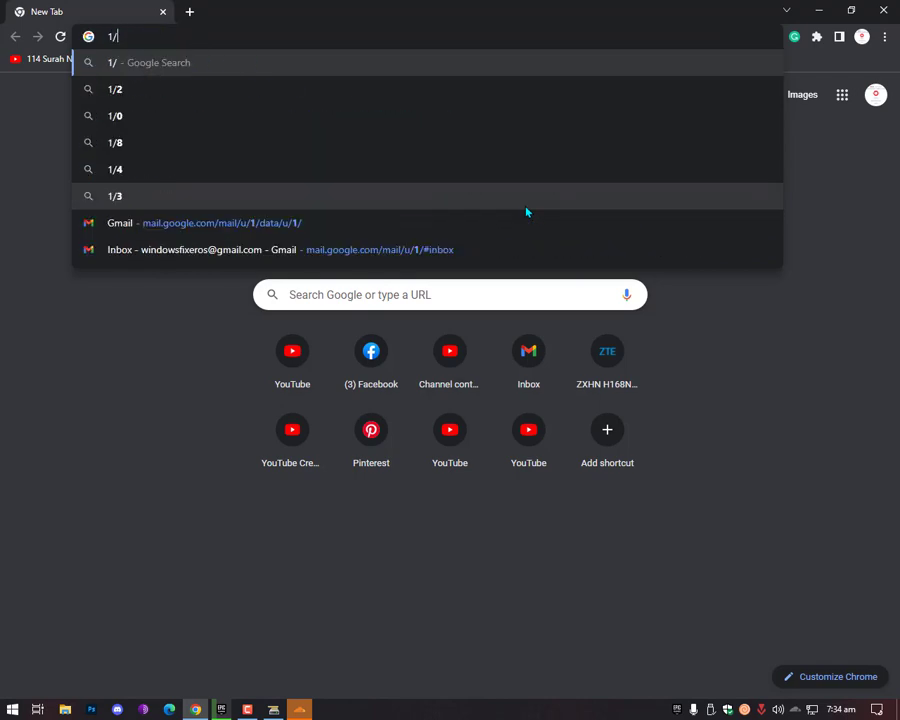
type("1.1.1.1")
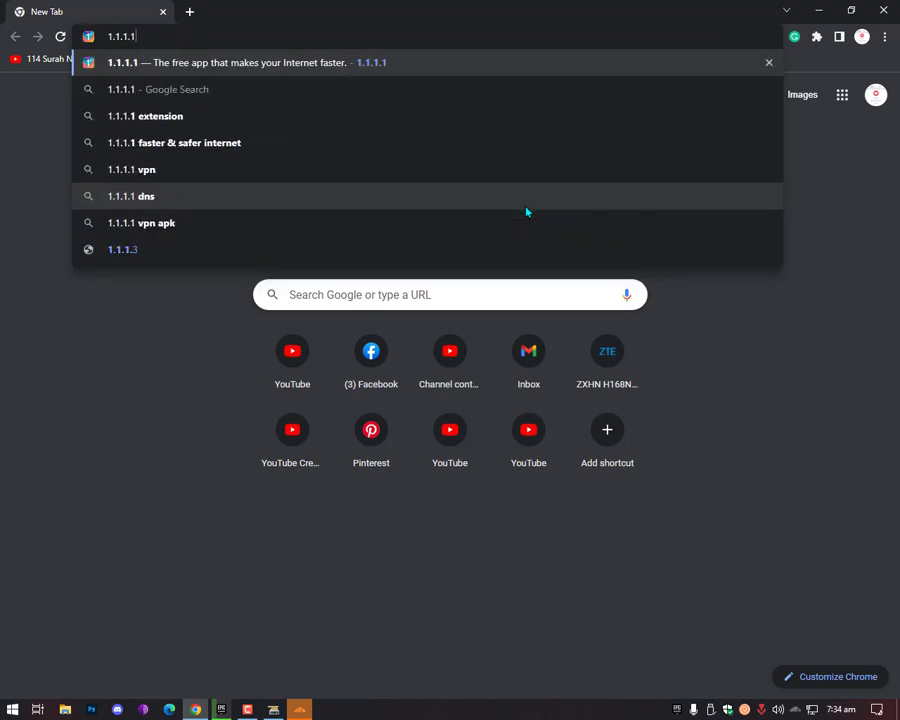
left_click(230, 62)
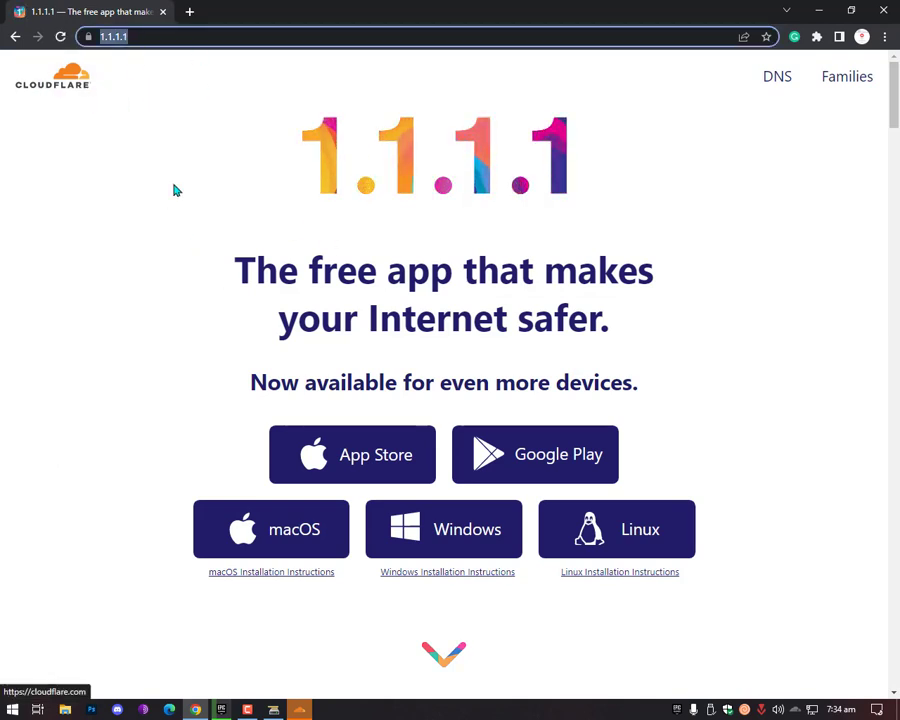
Scroll the 1.1.1.1 page past 'Fast. Free. Private.' to the 'Use the Internet fast-lane' section.
scroll("down", 3)
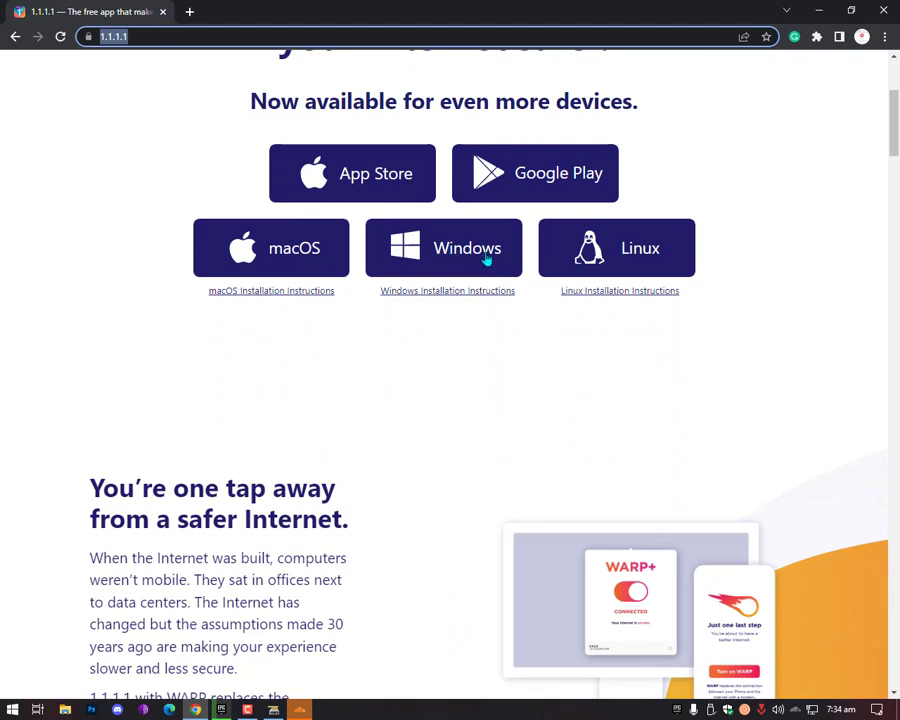
mouse_move(424, 296)
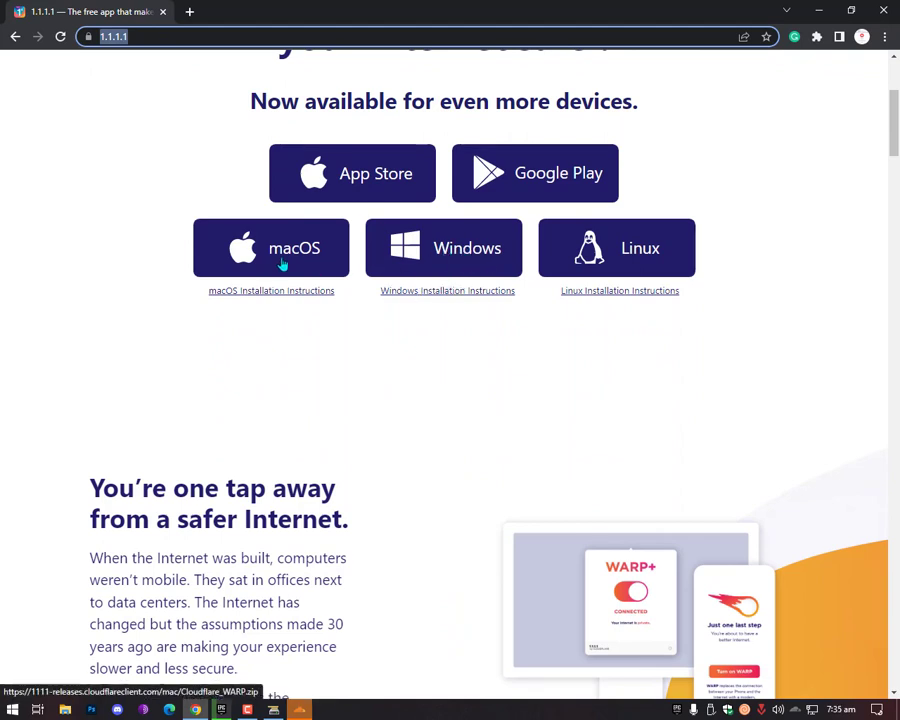
mouse_move(336, 278)
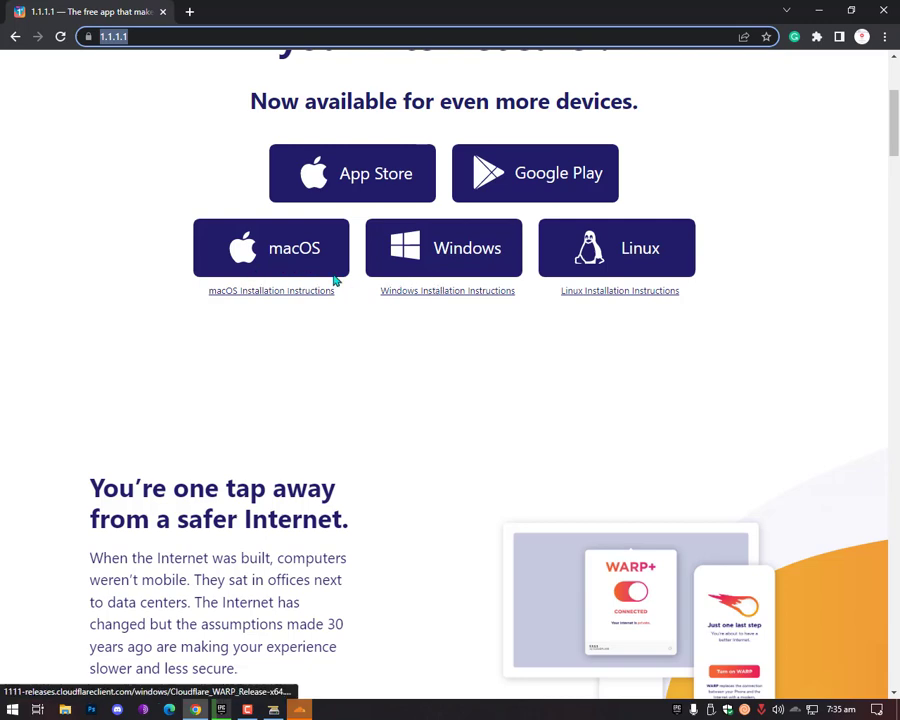
scroll("down", 3)
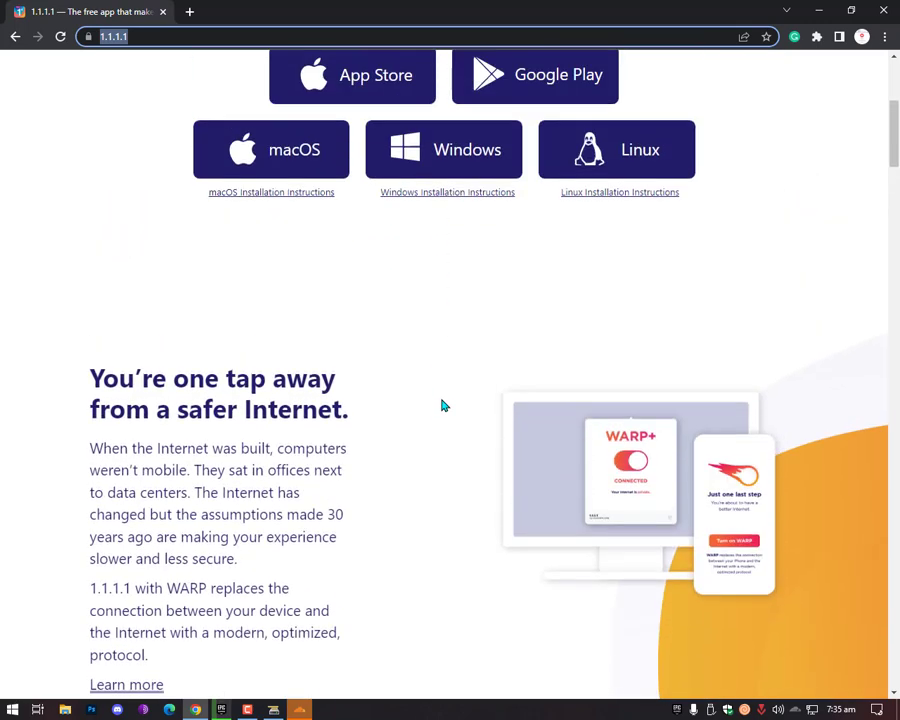
scroll("down", 3)
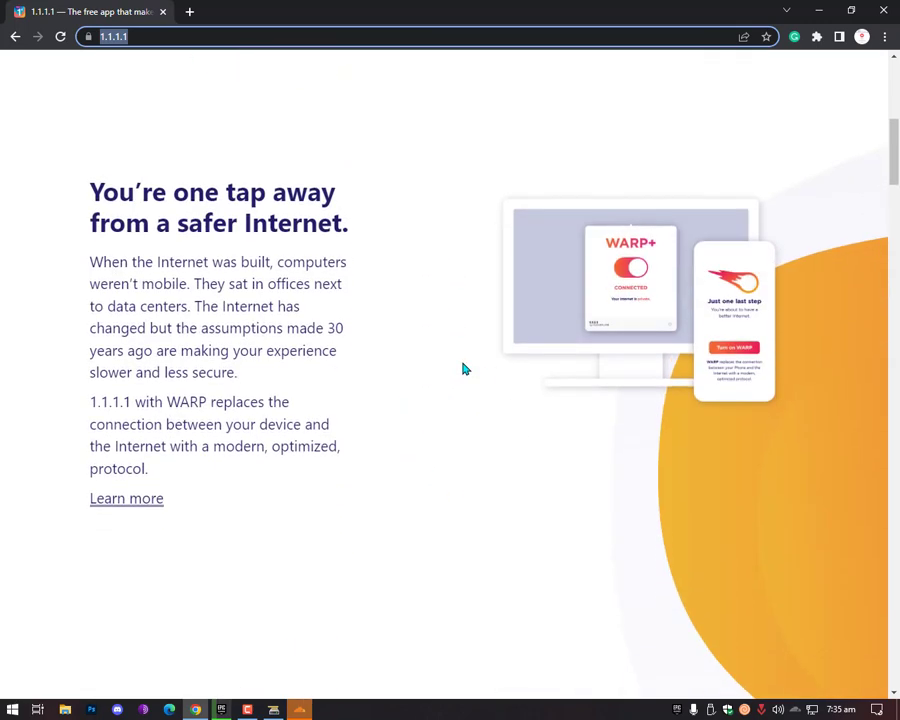
scroll("down", 3)
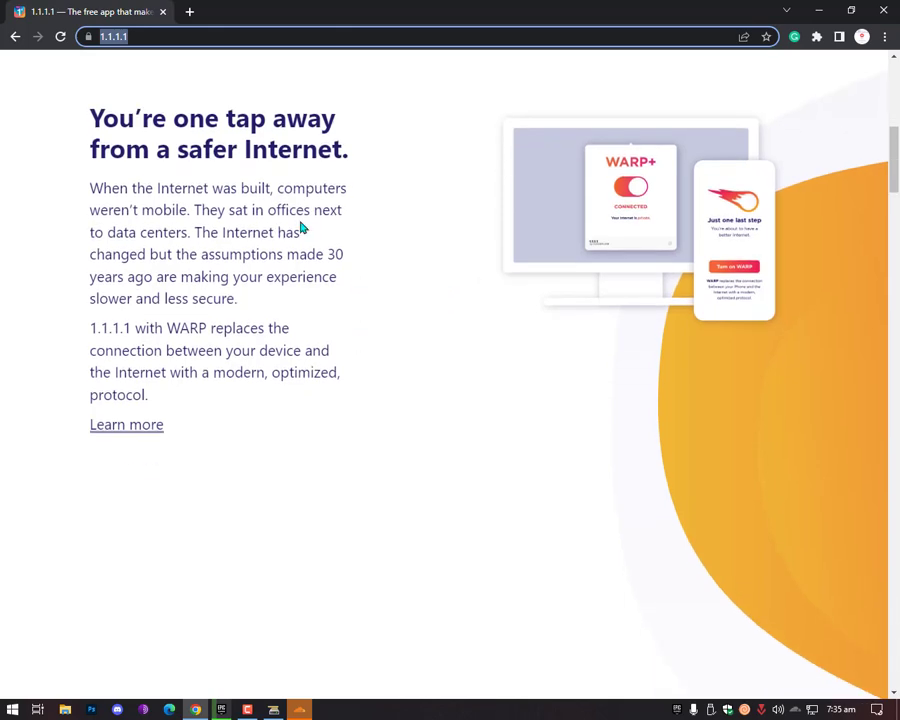
mouse_move(230, 172)
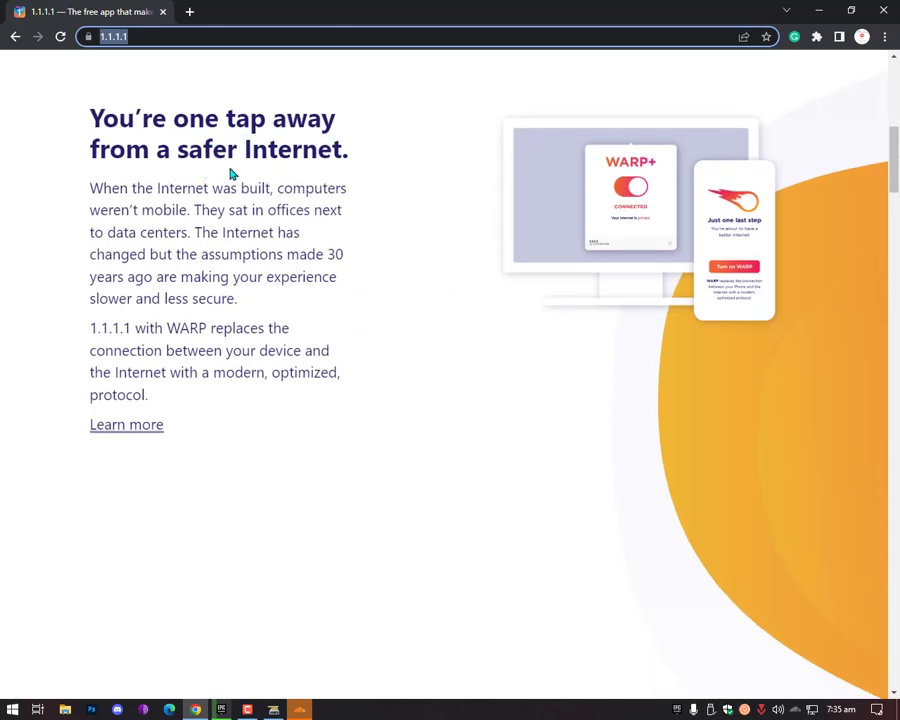
scroll("down", 3)
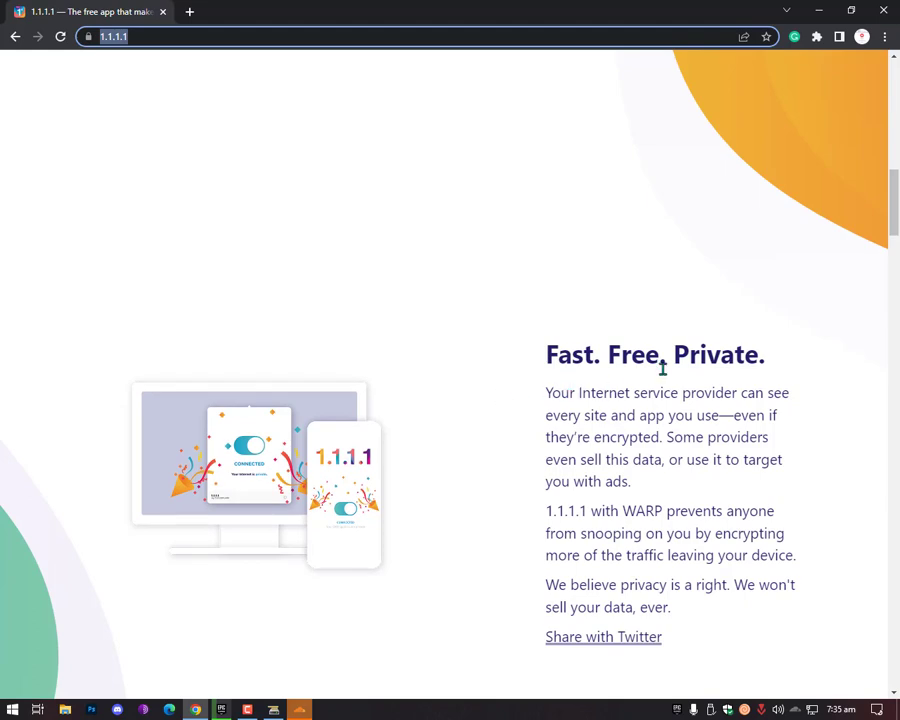
scroll("down", 3)
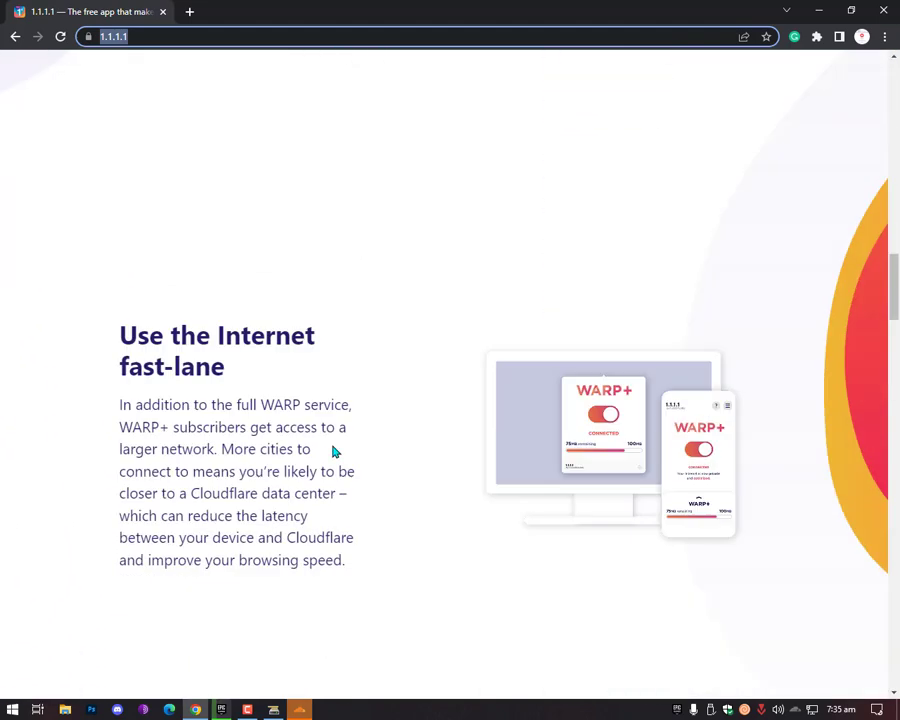
scroll("down", 3)
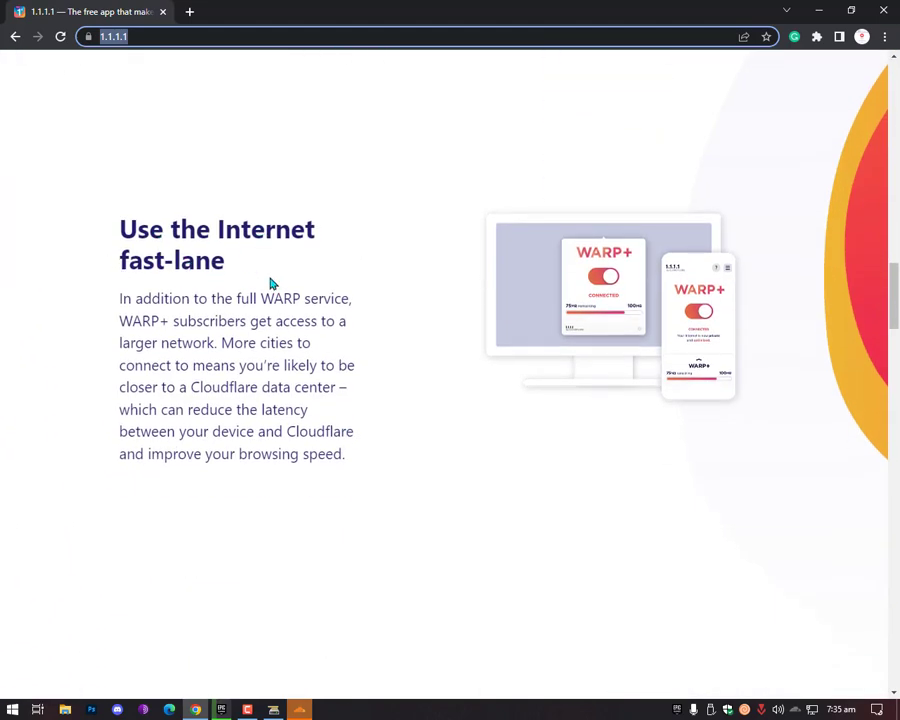
mouse_move(280, 318)
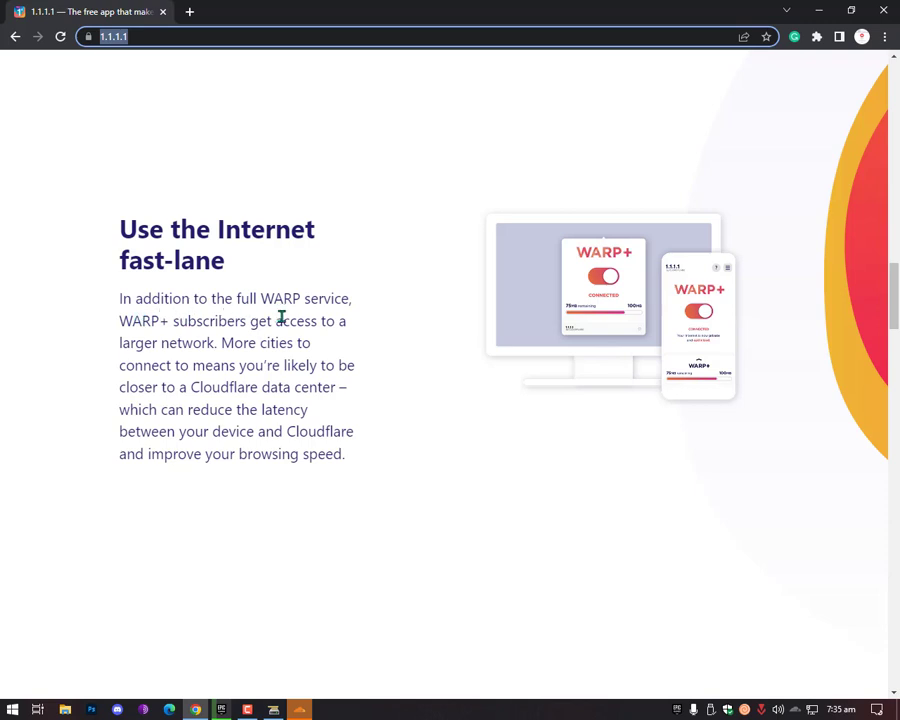
mouse_move(208, 342)
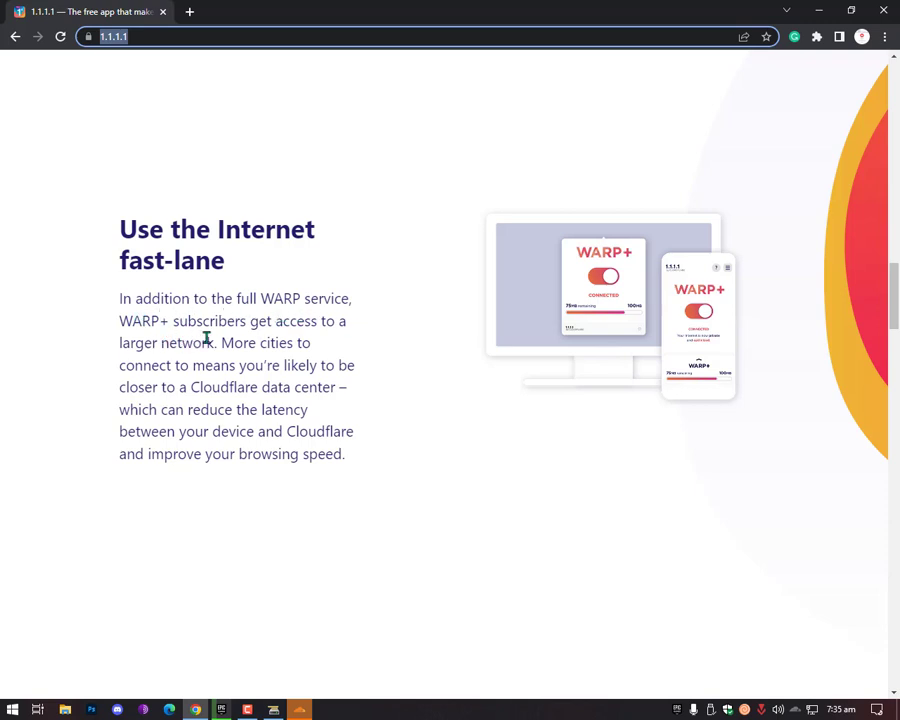
mouse_move(232, 364)
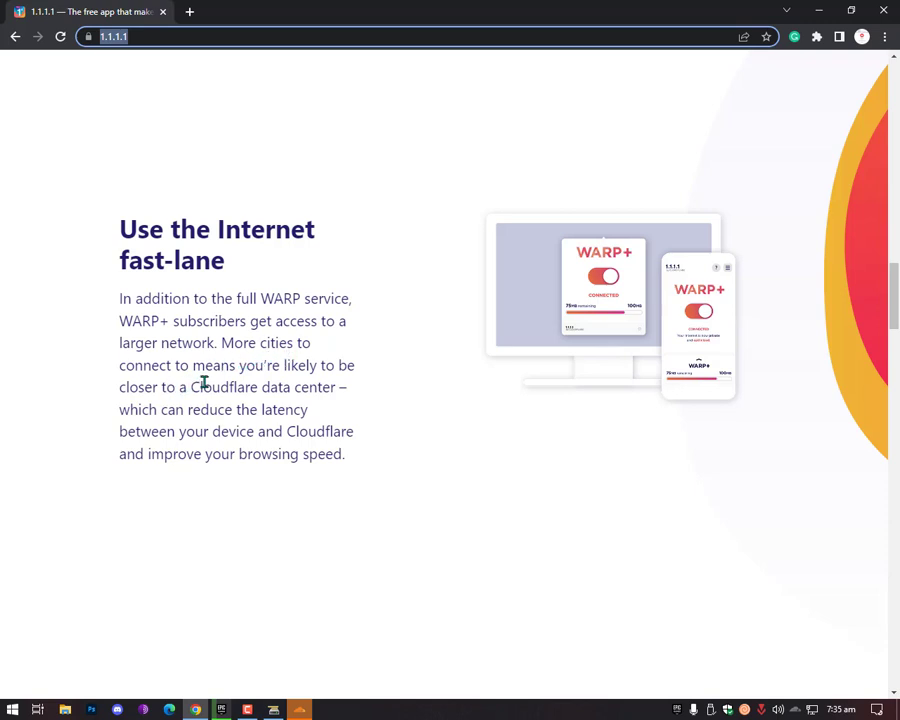
mouse_move(176, 404)
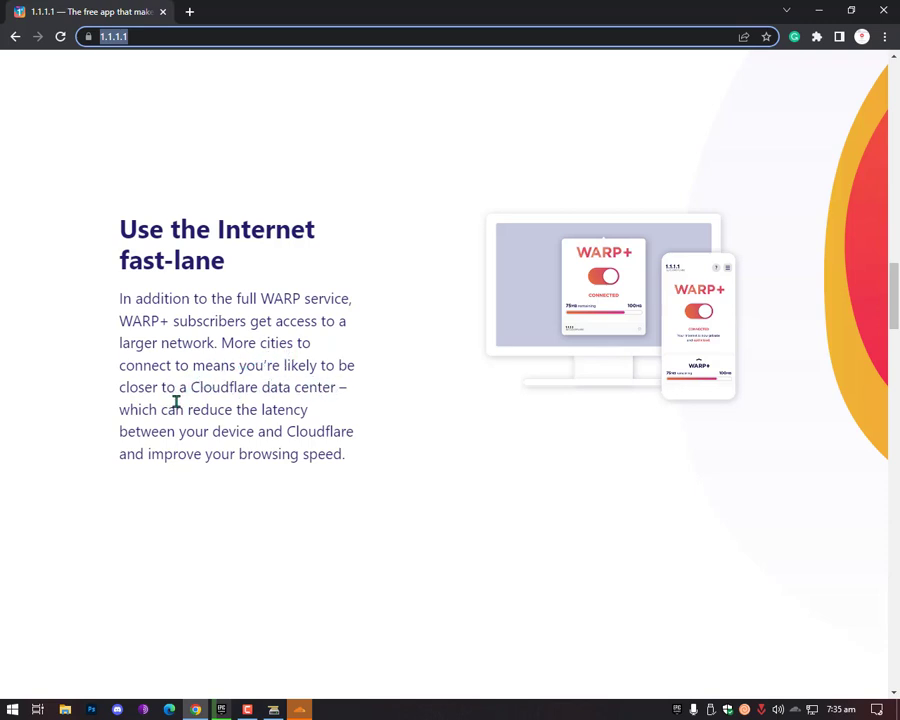
mouse_move(252, 408)
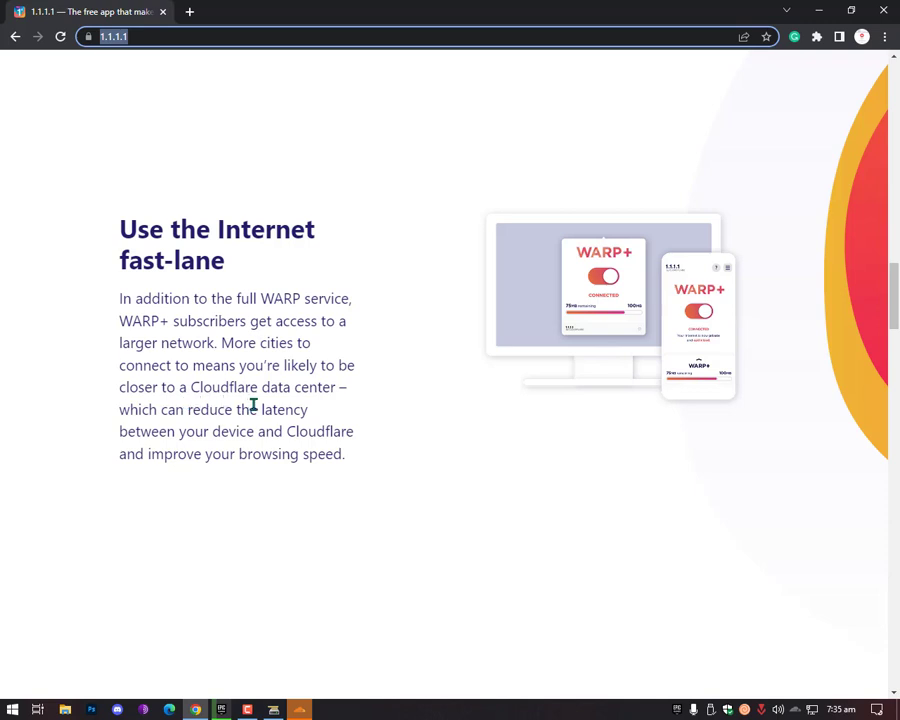
mouse_move(260, 428)
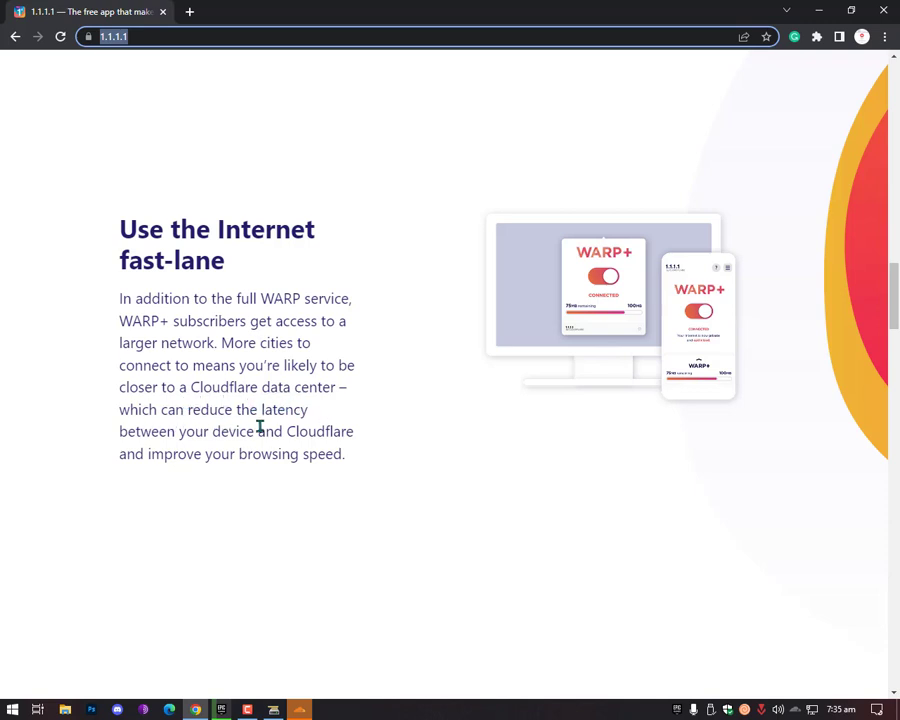
mouse_move(256, 448)
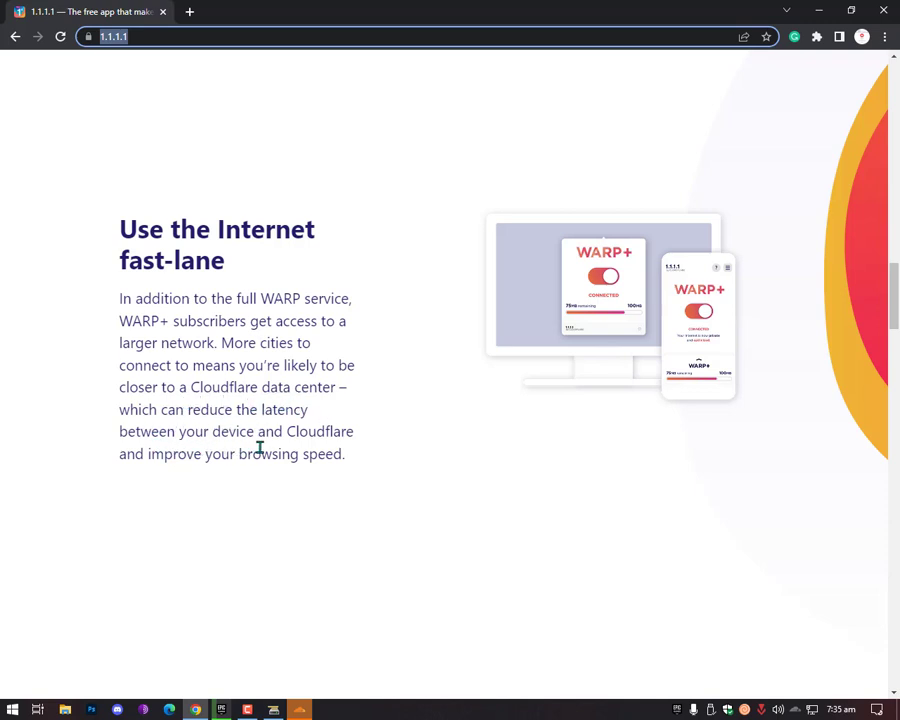
mouse_move(240, 476)
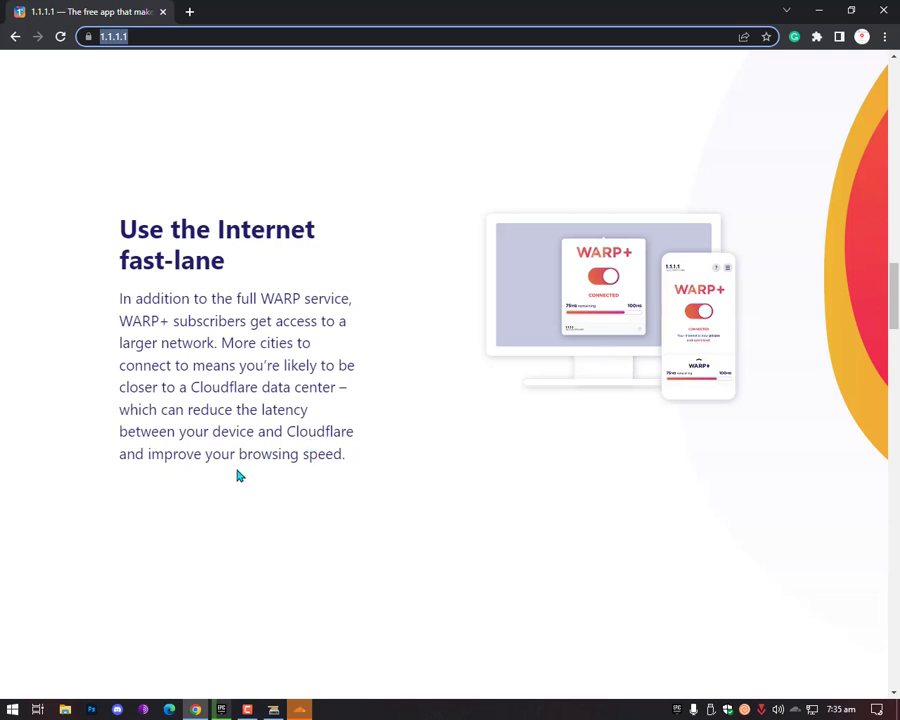
Scroll through the DNS speed comparison, massive network and WARP for teams sections to the app store buttons.
scroll("down", 3)
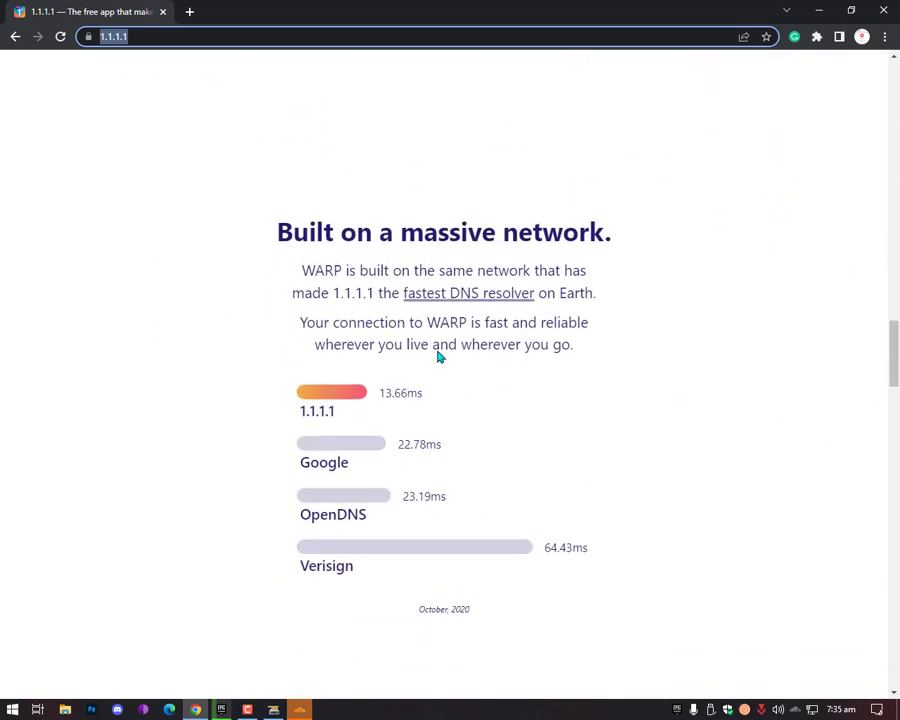
mouse_move(572, 288)
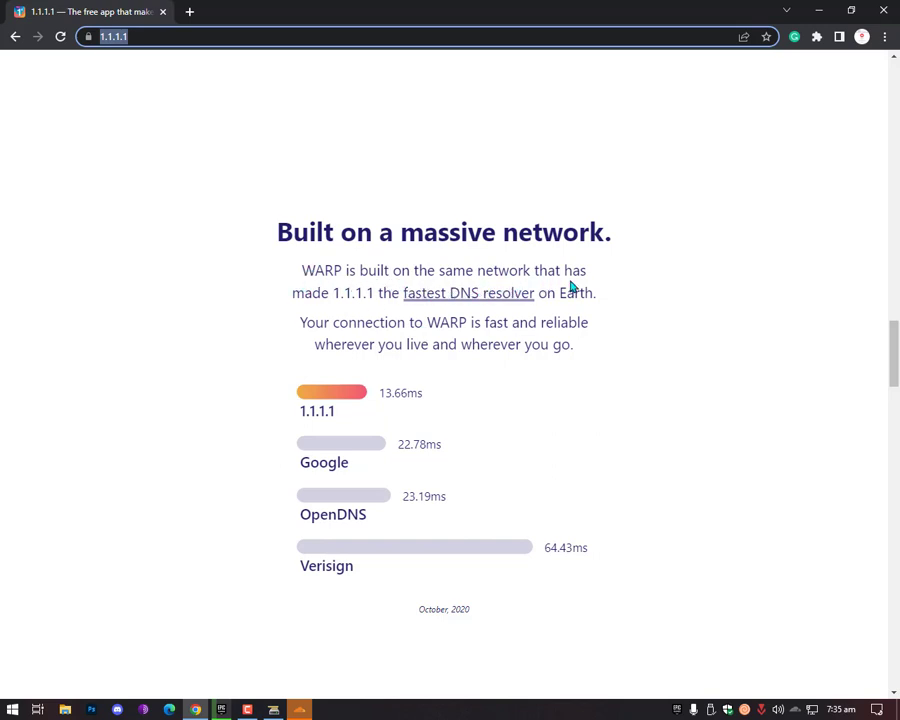
mouse_move(408, 312)
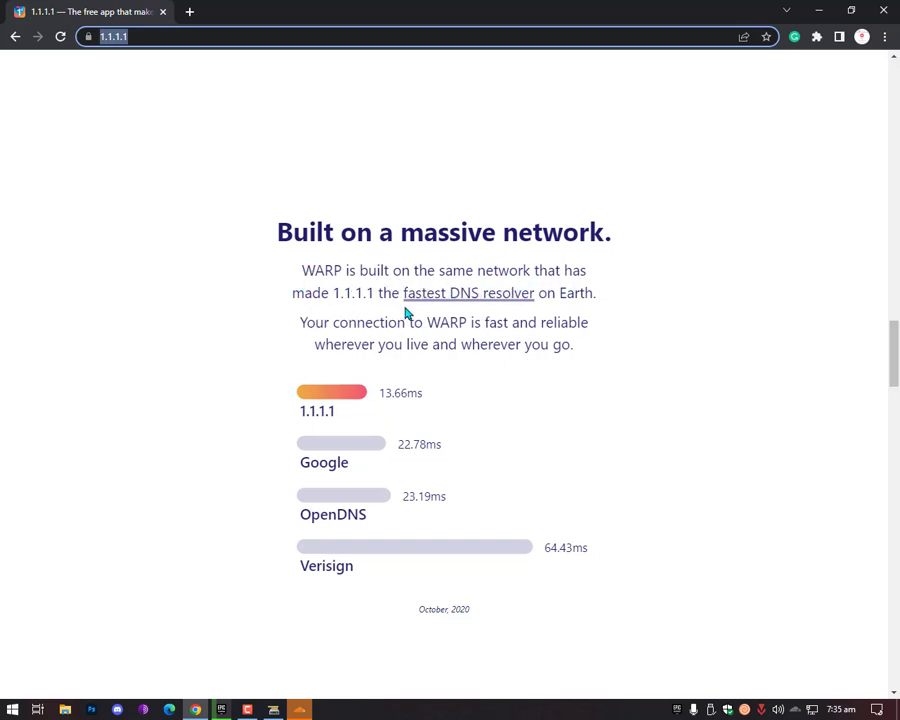
mouse_move(400, 308)
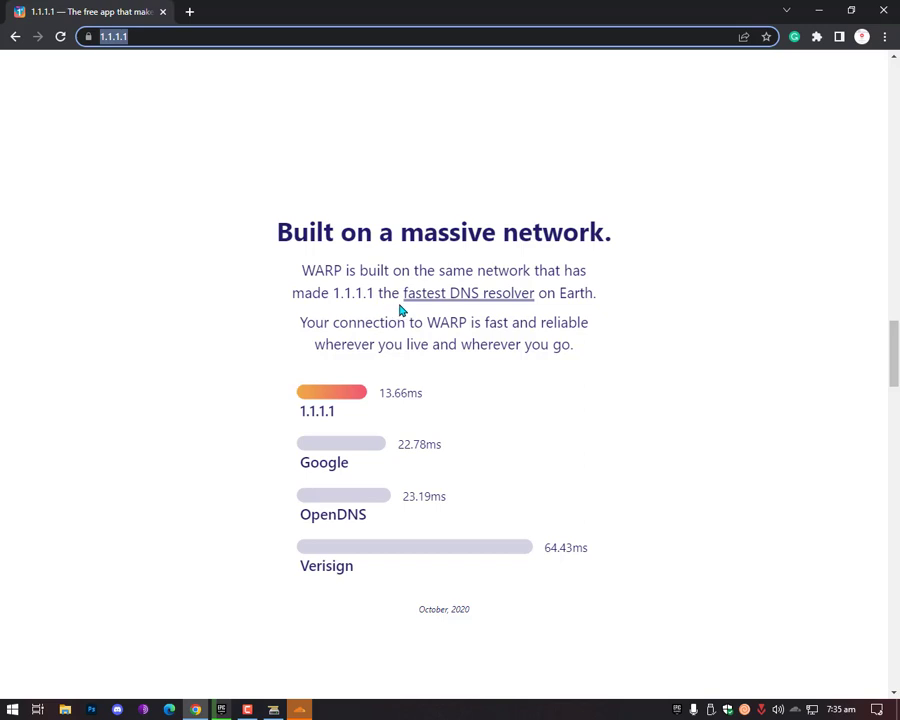
mouse_move(544, 298)
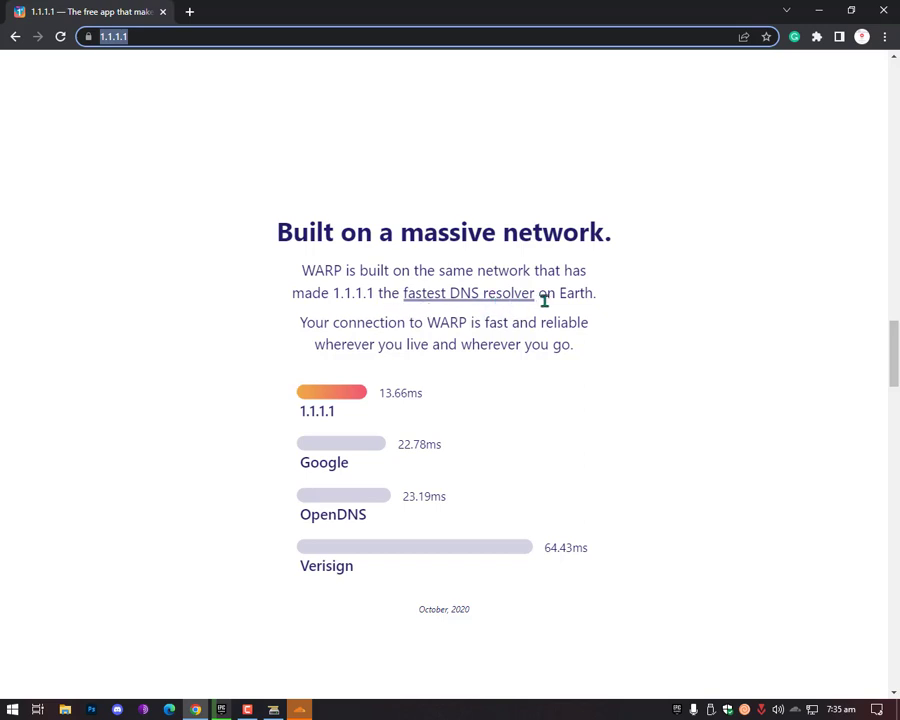
scroll("down", 3)
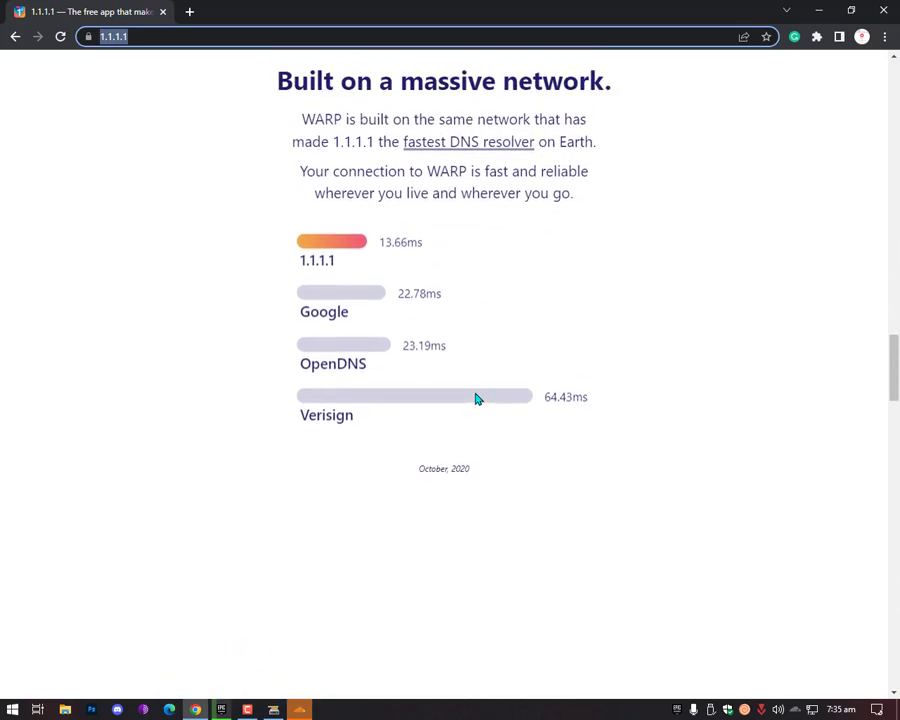
scroll("down", 3)
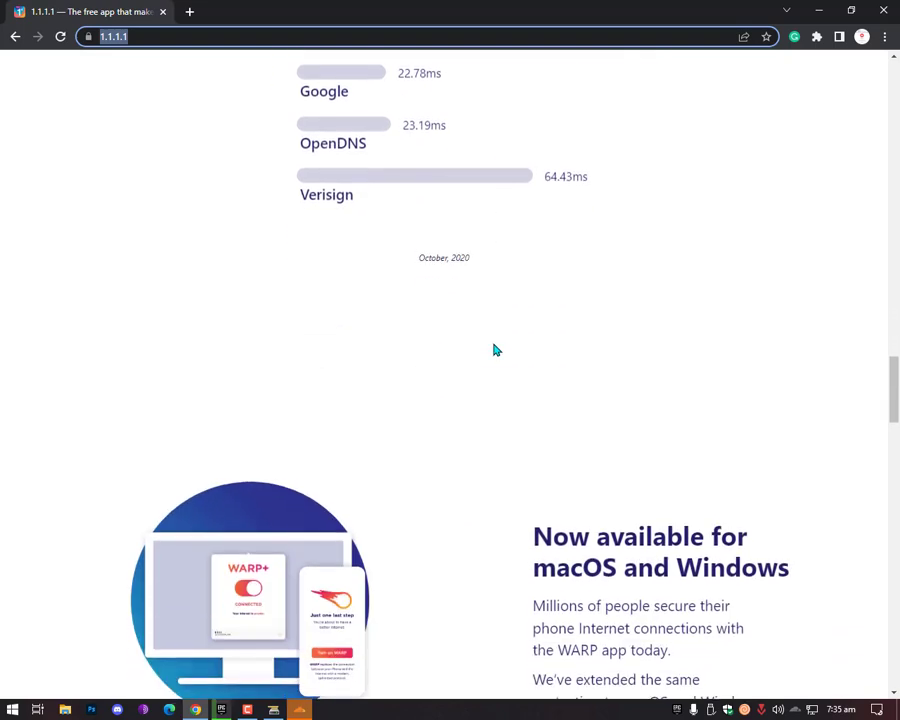
scroll("down", 3)
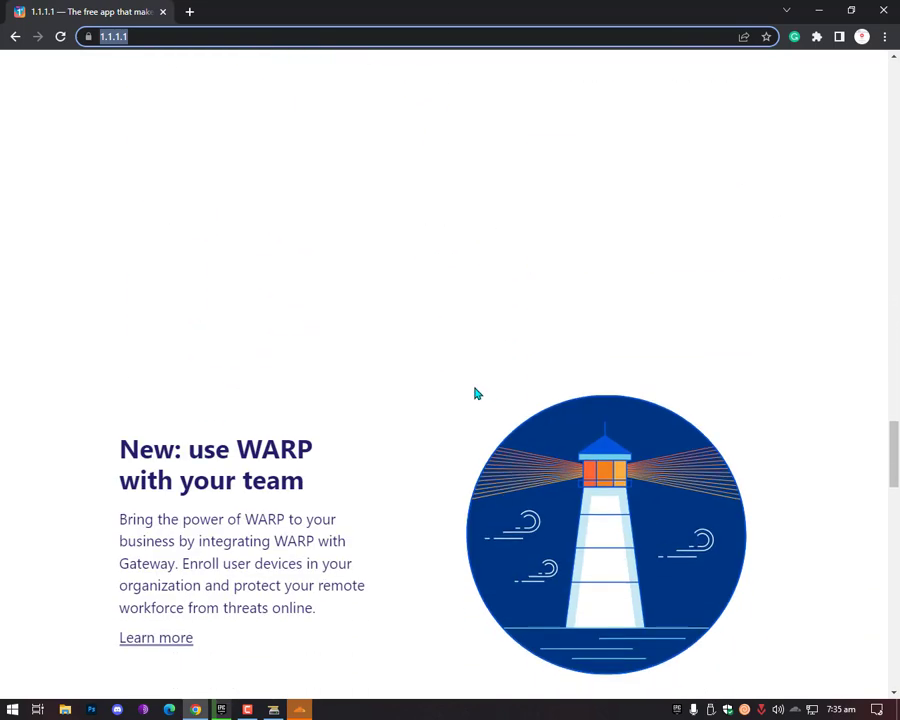
scroll("down", 3)
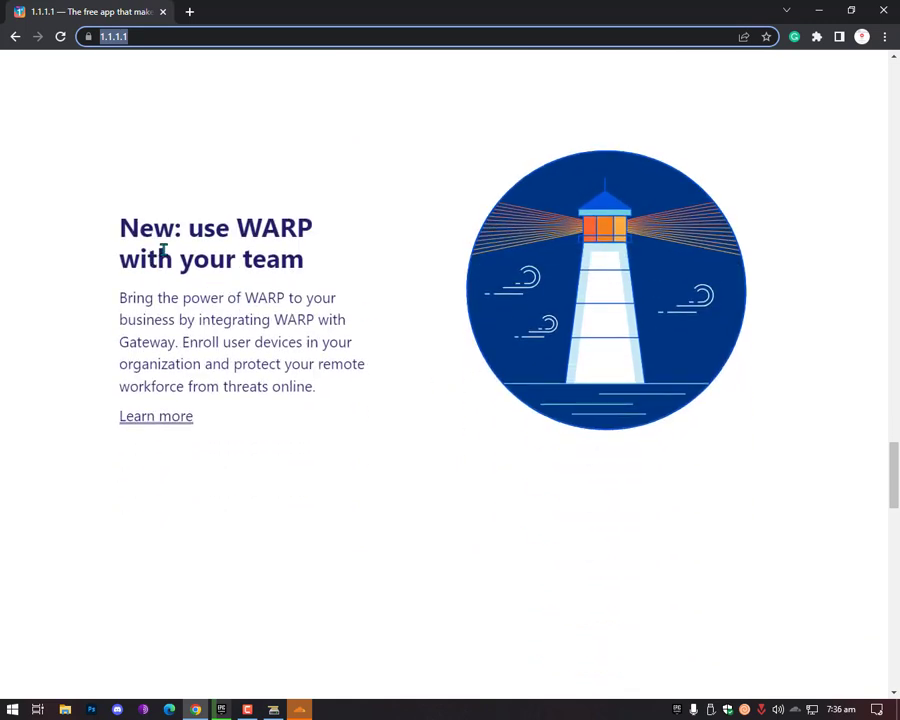
scroll("down", 3)
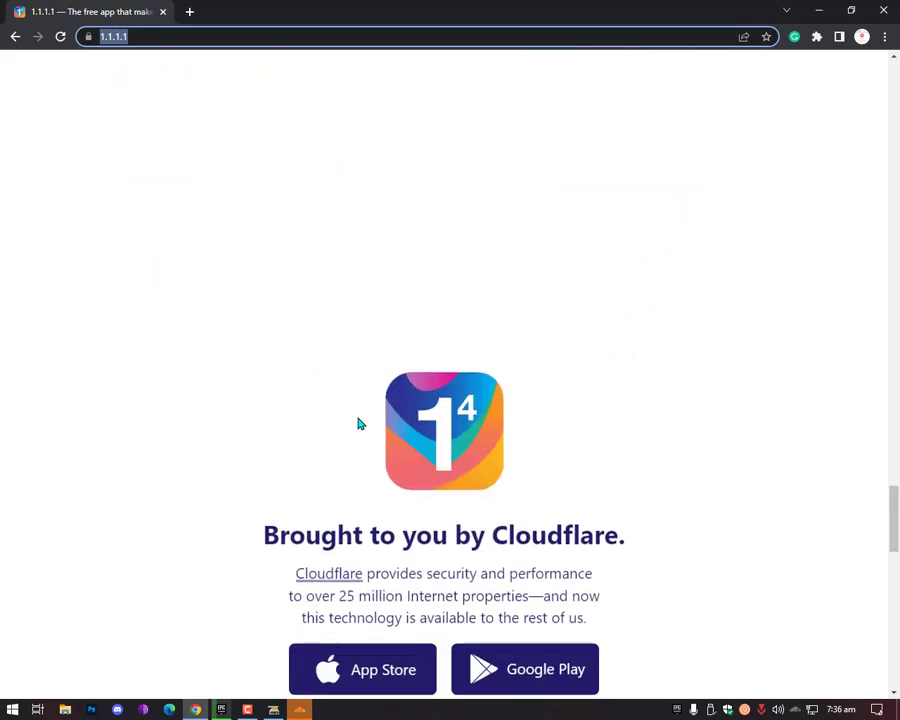
scroll("down", 3)
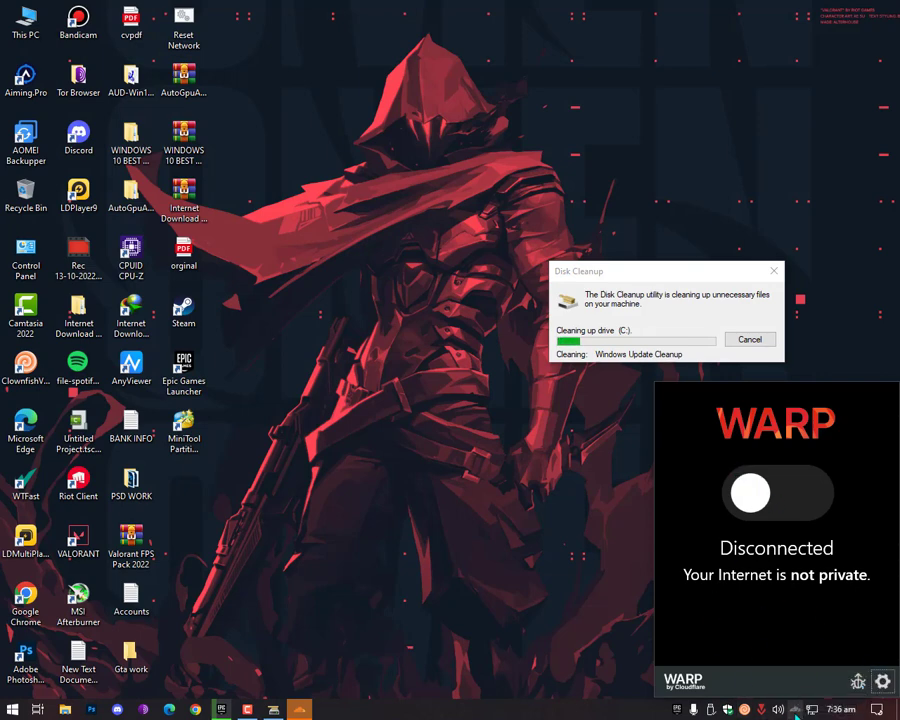
Show the disconnected WARP app's options with the 1.1.1.1 with WARP mode checked.
left_click(884, 680)
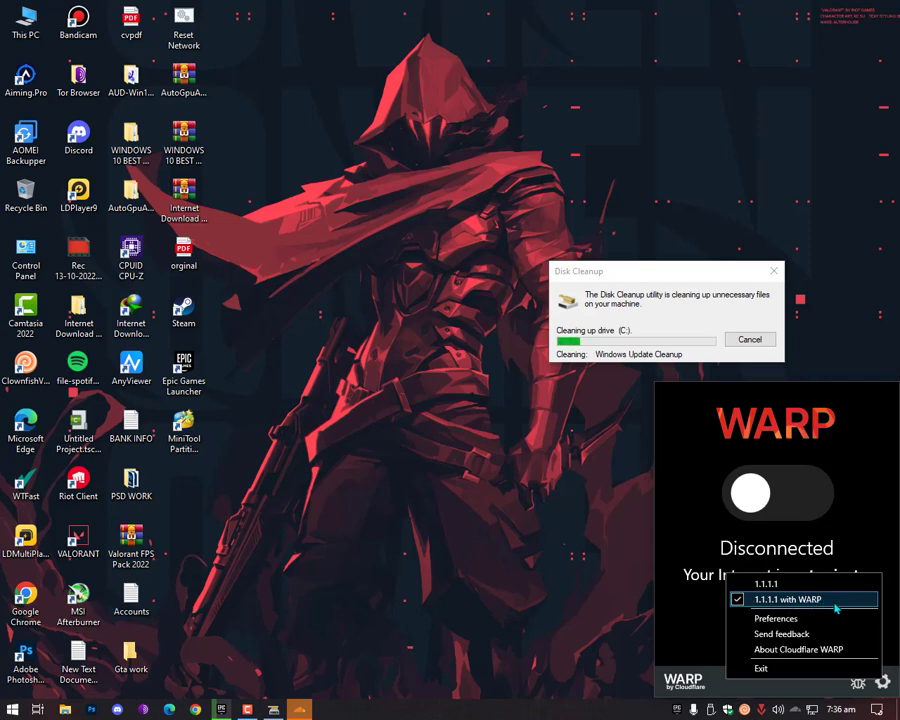
mouse_move(824, 604)
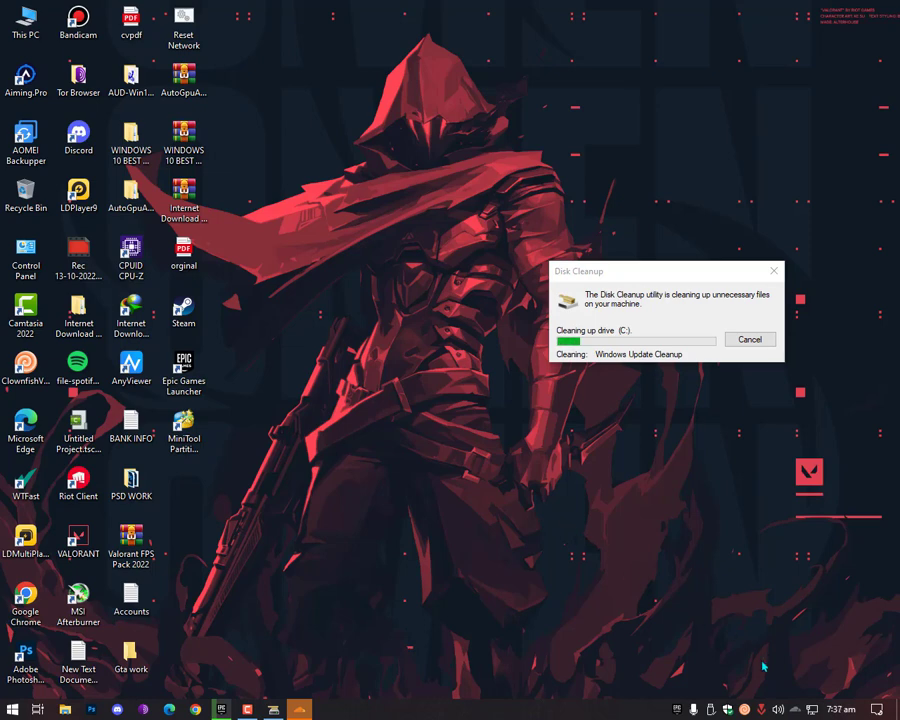
mouse_move(544, 572)
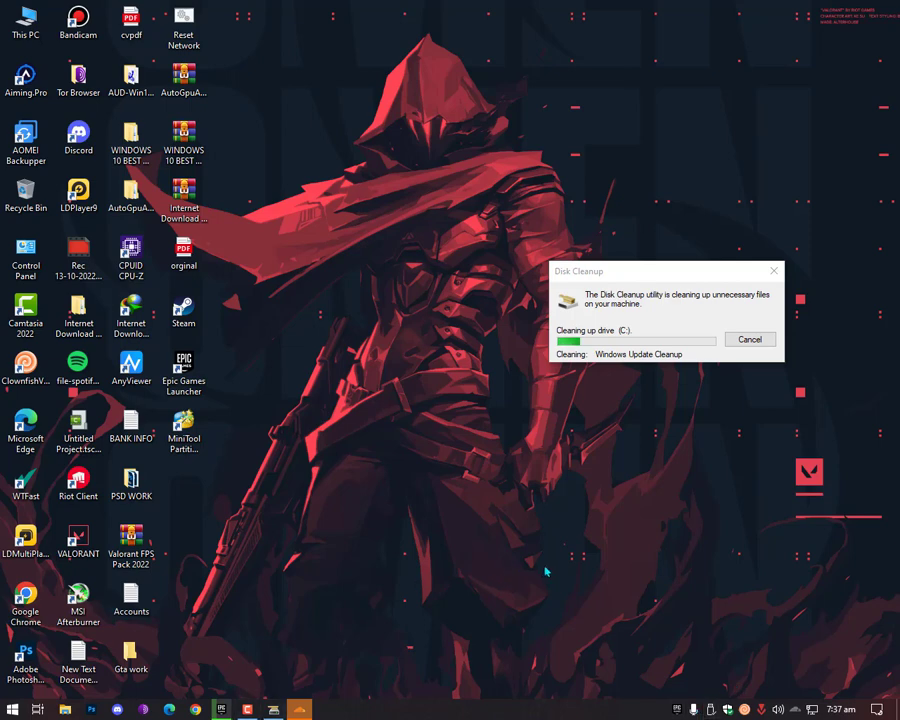
mouse_move(604, 576)
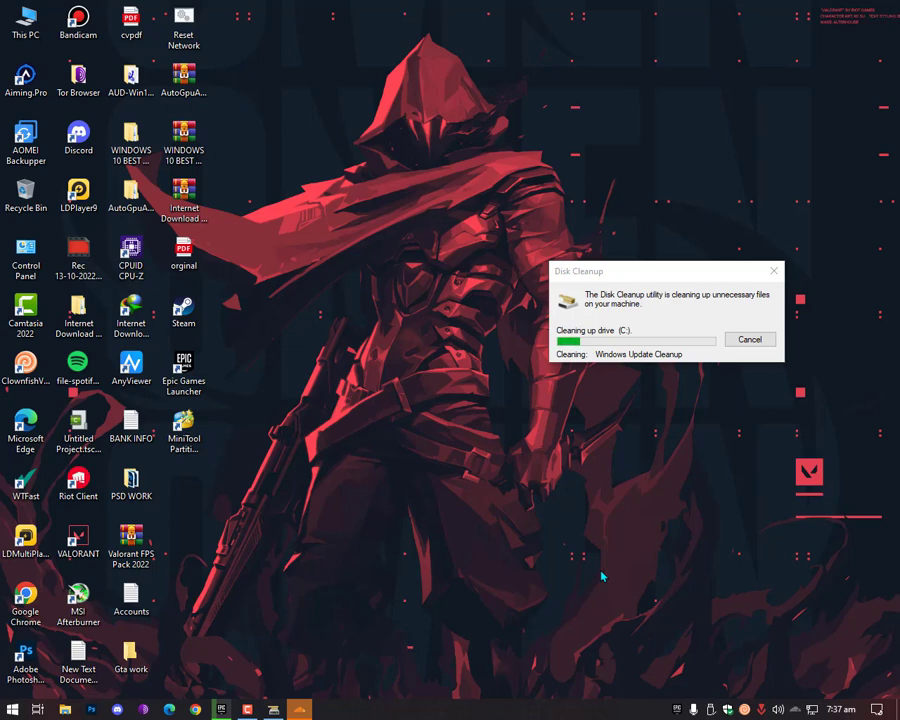
mouse_move(556, 608)
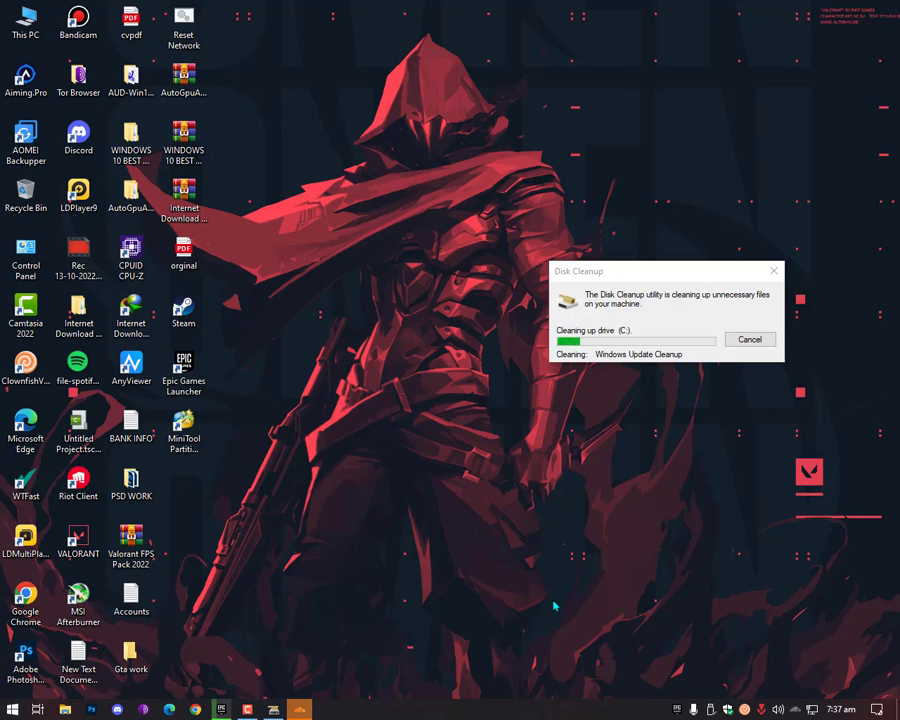